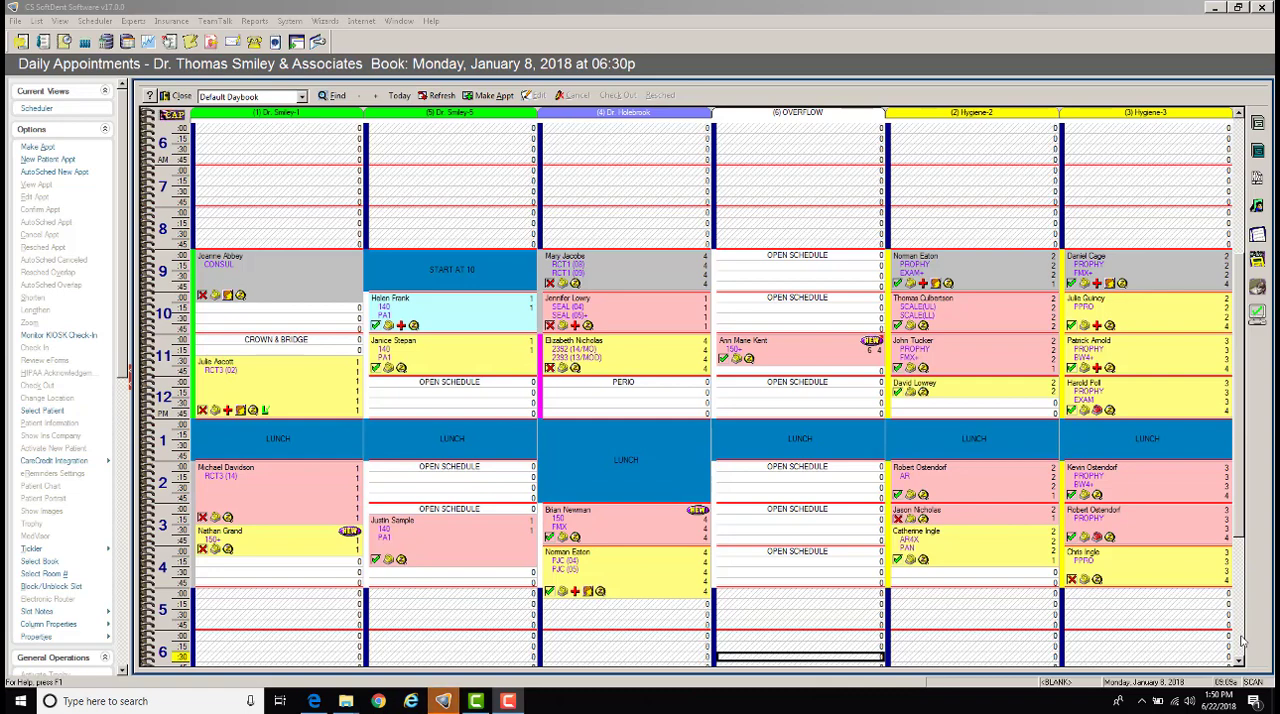
{"action": "mouse_move", "coordinate": [1206, 629]}
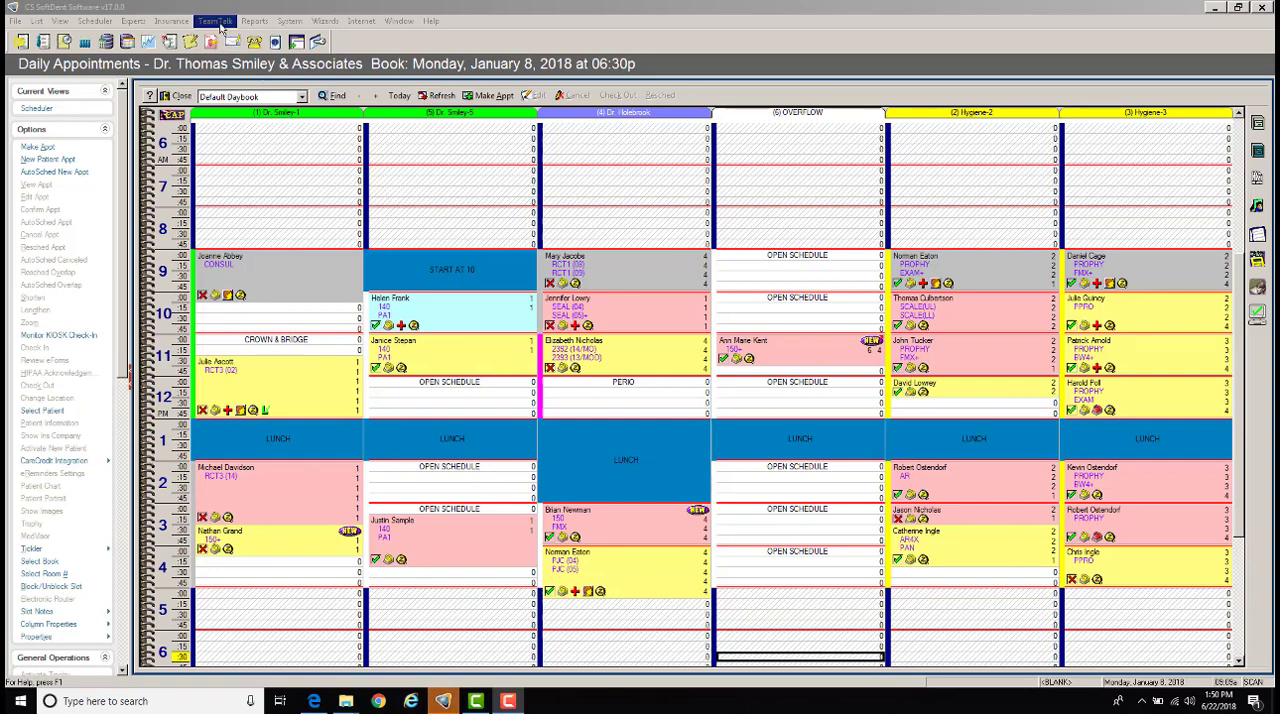
- Open the TeamTalk menu from the January 8, 2018 appointment book
{"action": "left_click", "coordinate": [218, 17]}
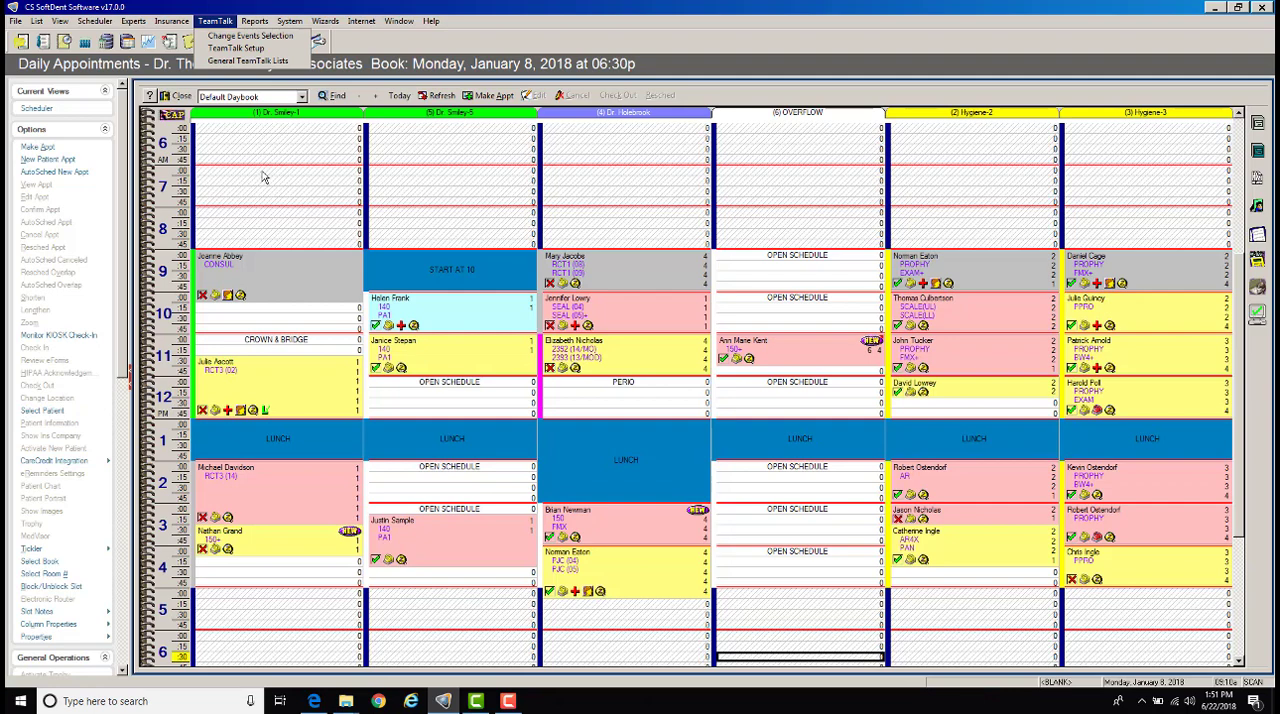
{"action": "mouse_move", "coordinate": [234, 61]}
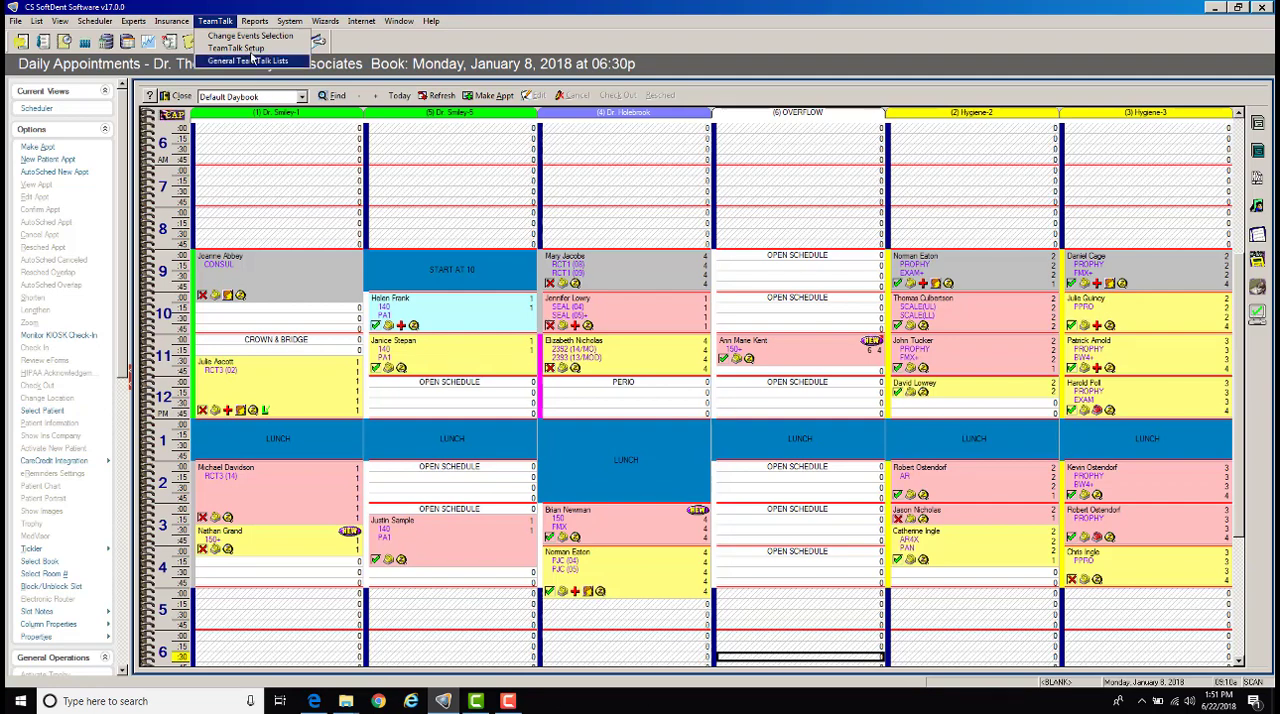
{"action": "mouse_move", "coordinate": [229, 47]}
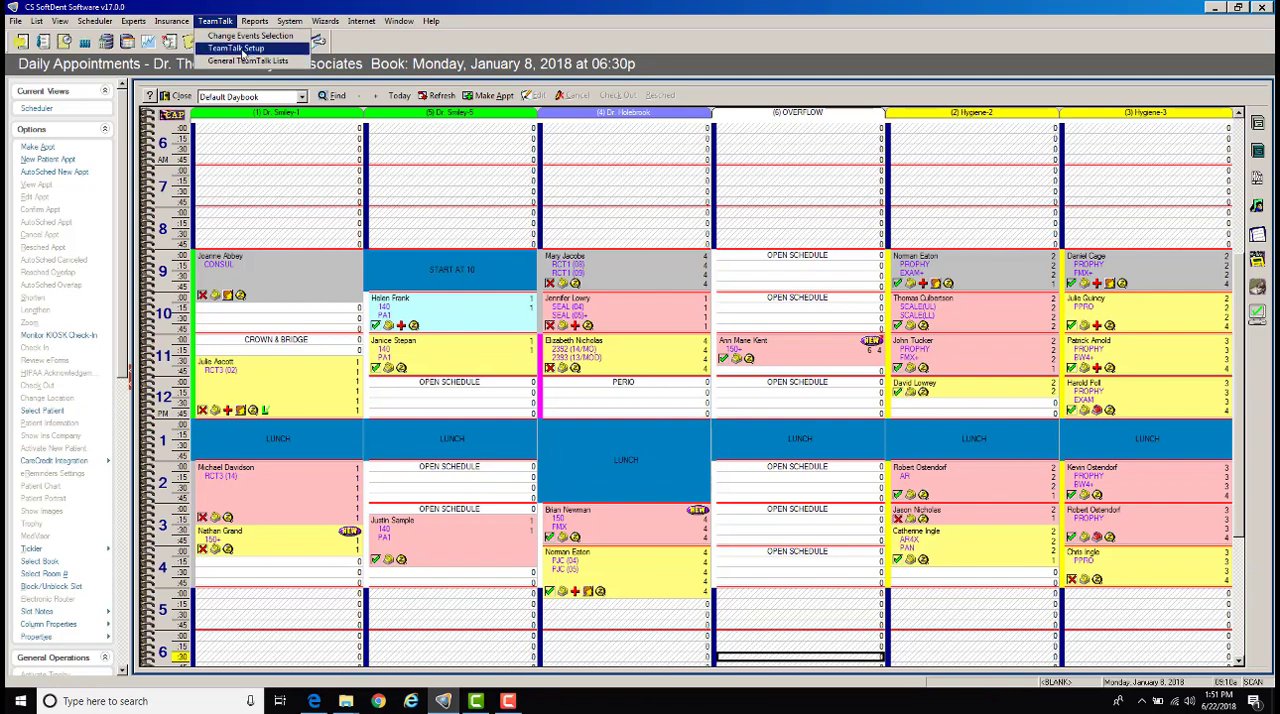
- Open TeamTalk Setup and expand the Database Type choices, currently Account
{"action": "left_click", "coordinate": [231, 44]}
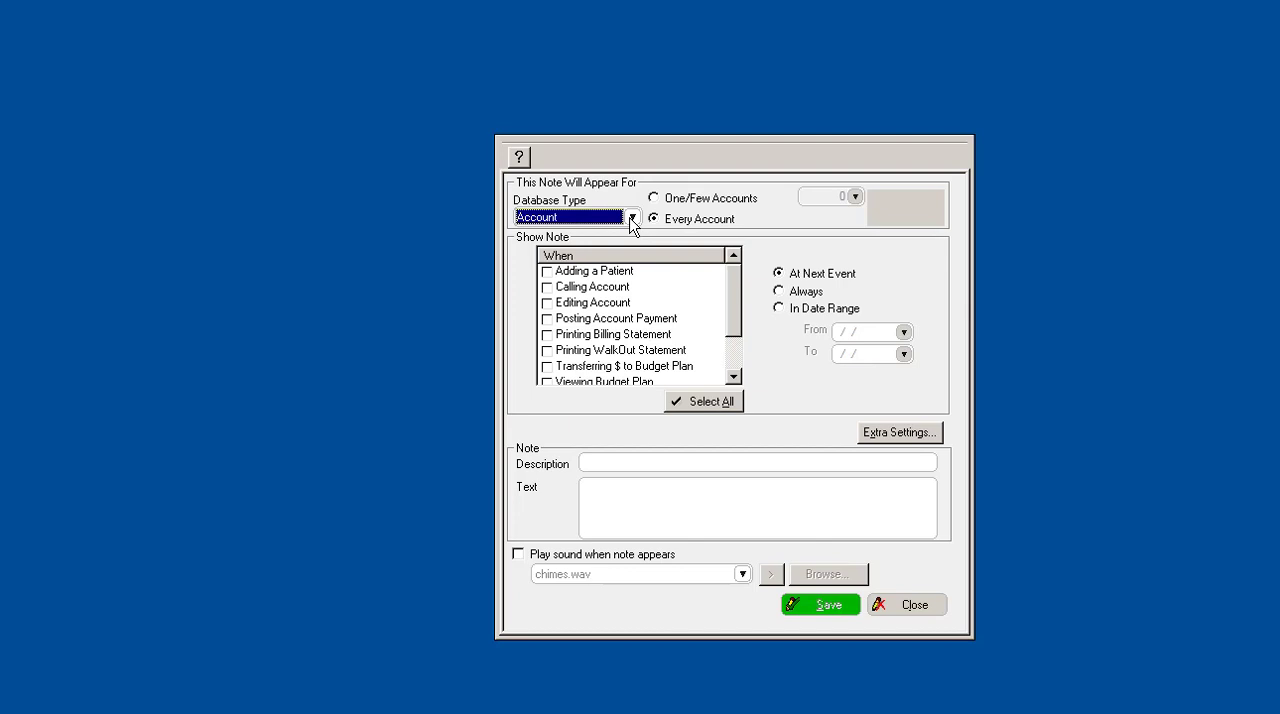
{"action": "mouse_move", "coordinate": [615, 226]}
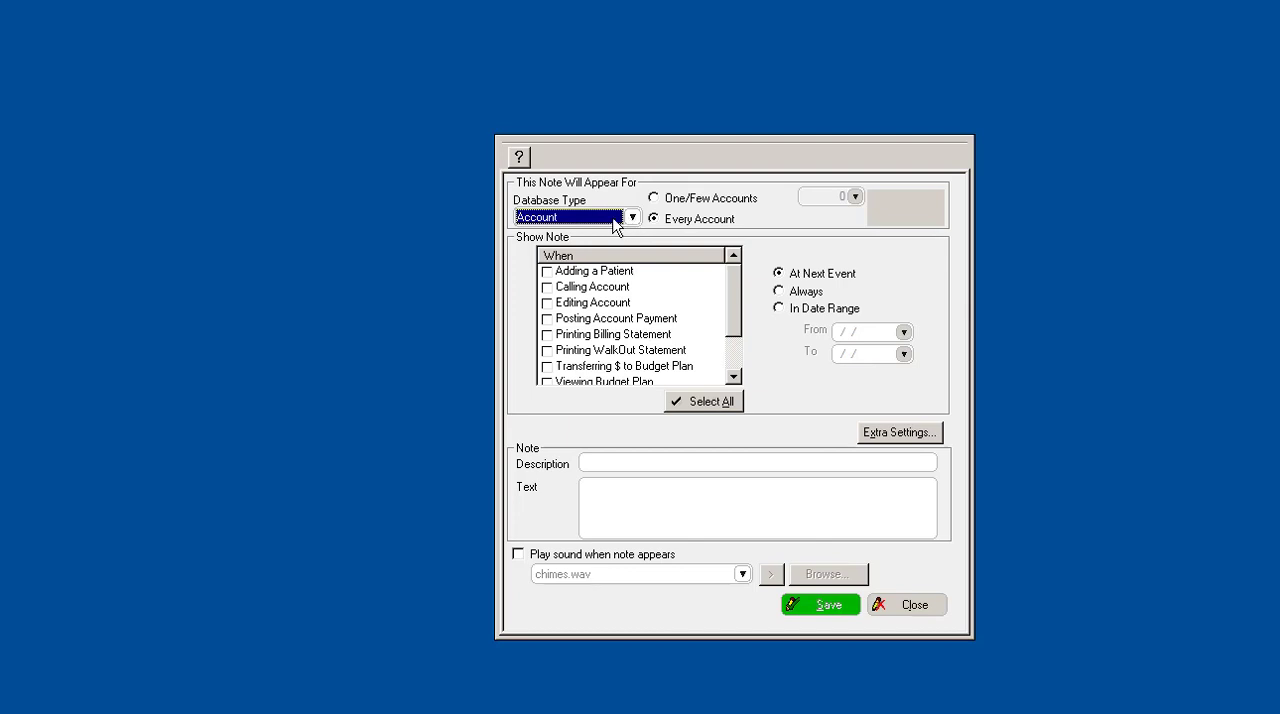
{"action": "left_click", "coordinate": [633, 217]}
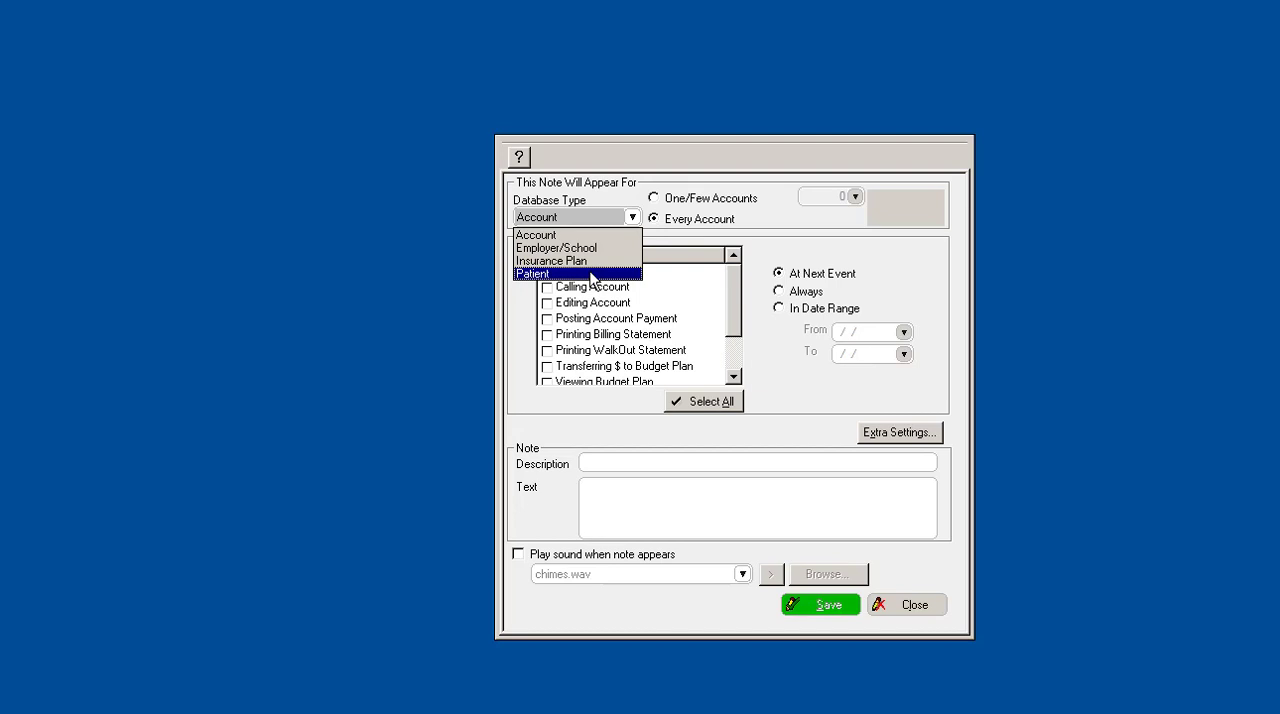
- Set Database Type to Patient and apply the note to Every Patient
{"action": "left_click", "coordinate": [534, 273]}
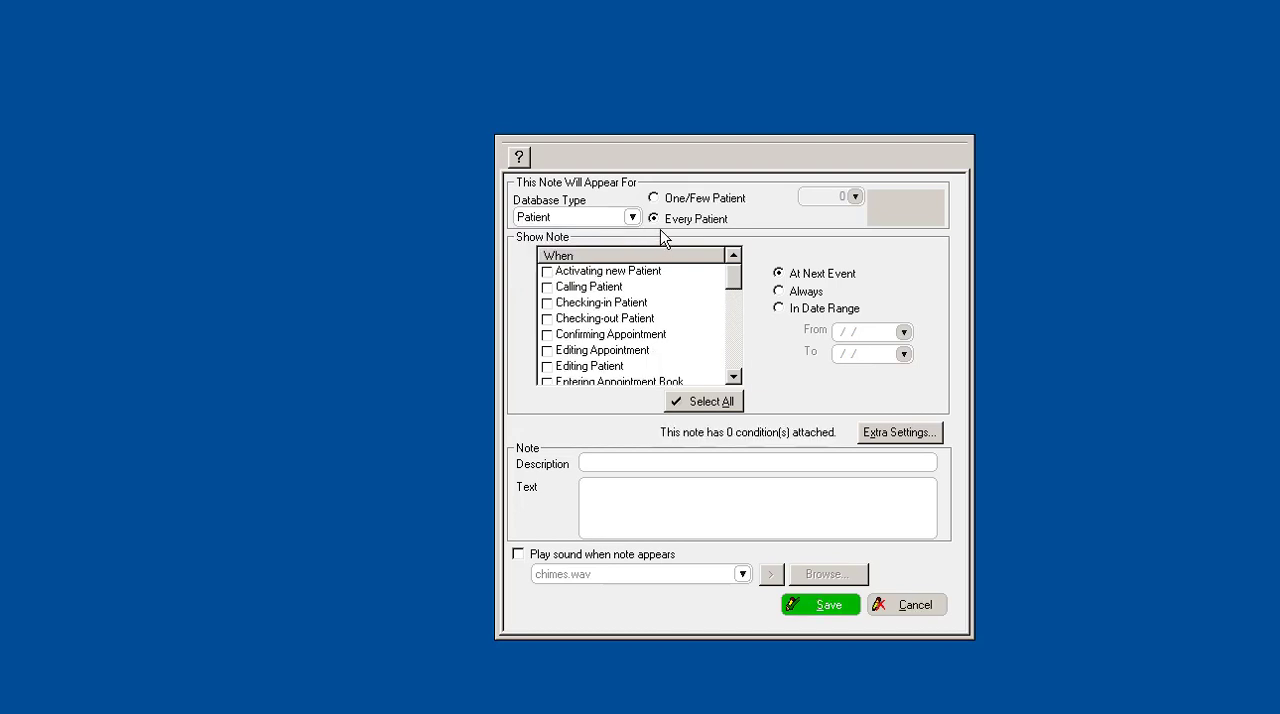
{"action": "mouse_move", "coordinate": [681, 228]}
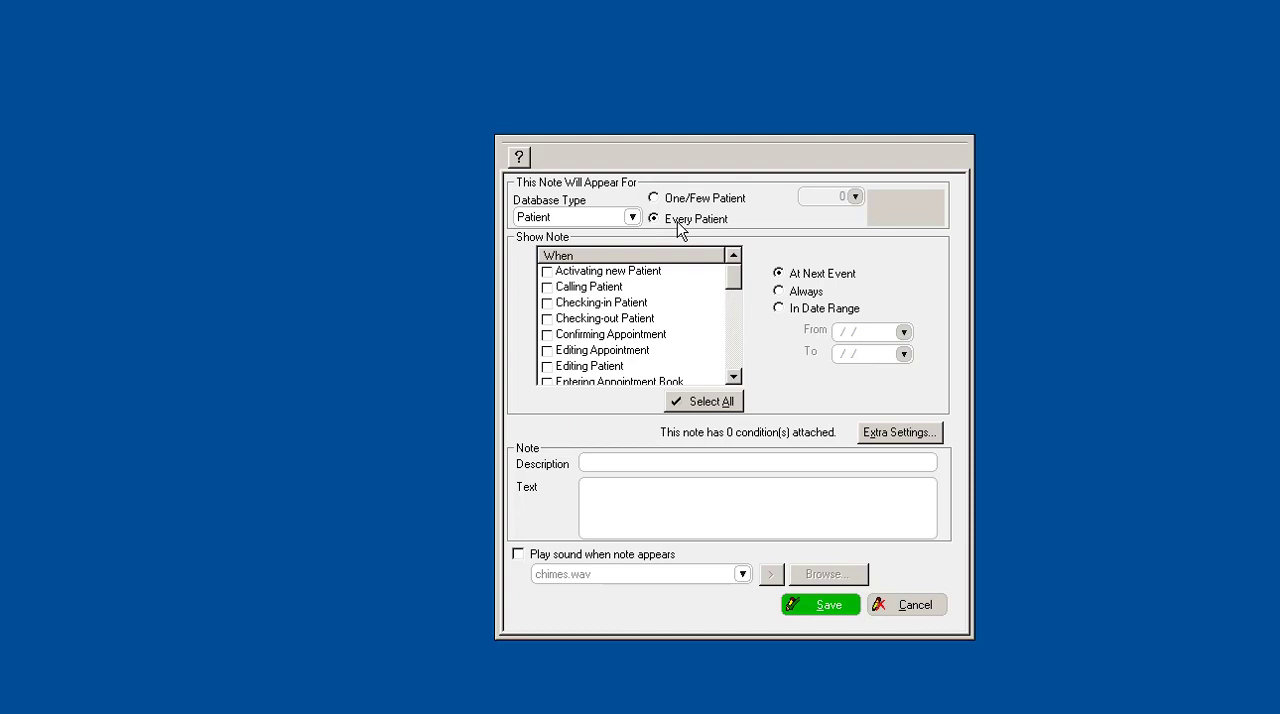
{"action": "mouse_move", "coordinate": [678, 231]}
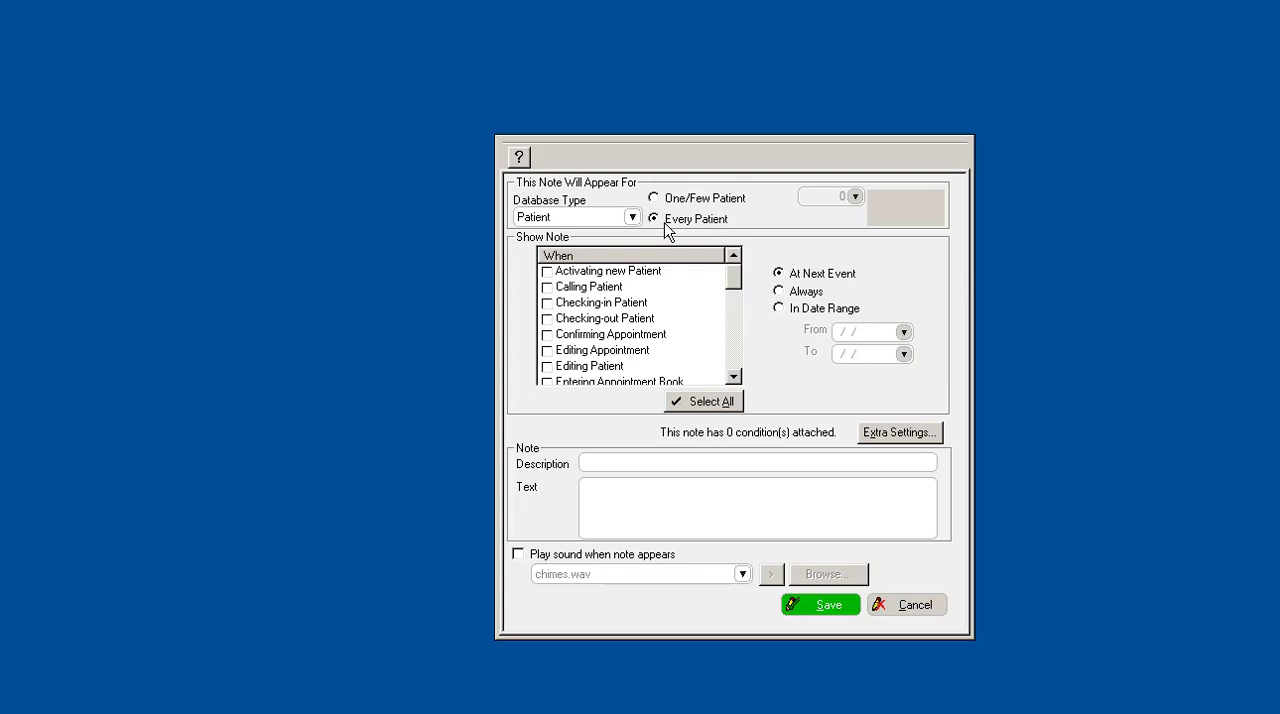
{"action": "mouse_move", "coordinate": [717, 348]}
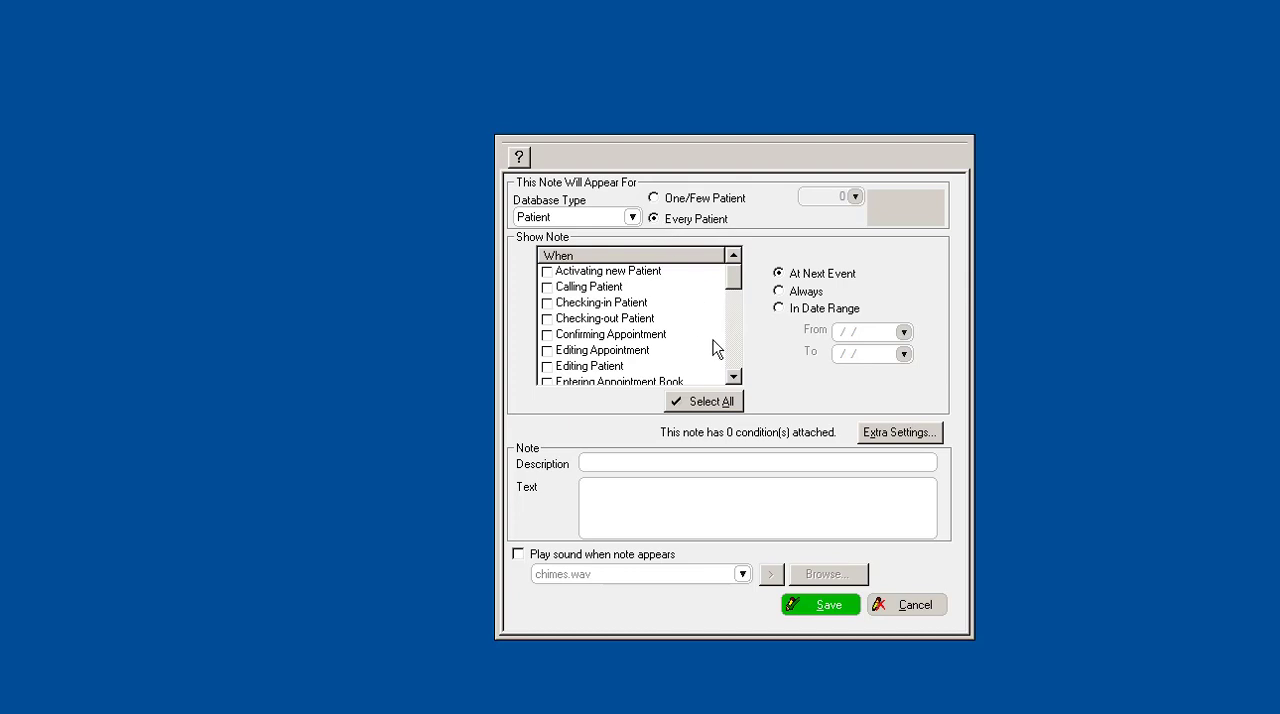
{"action": "mouse_move", "coordinate": [858, 448]}
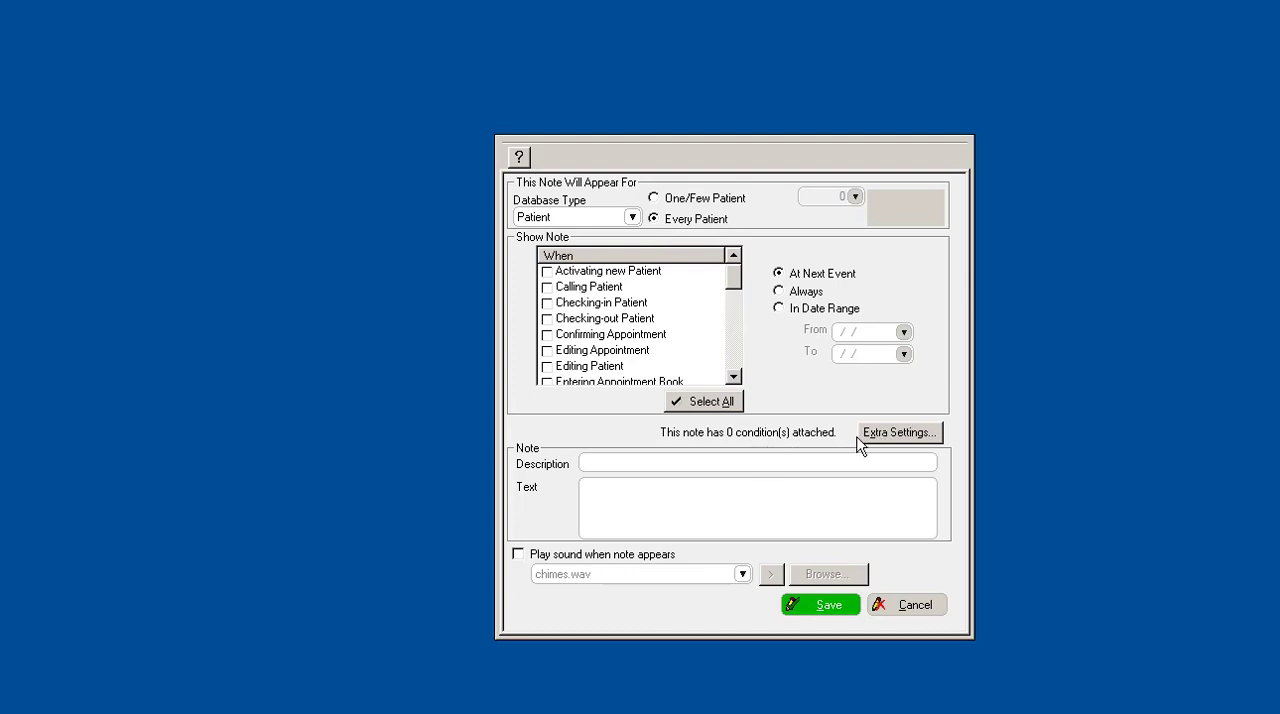
{"action": "mouse_move", "coordinate": [678, 245]}
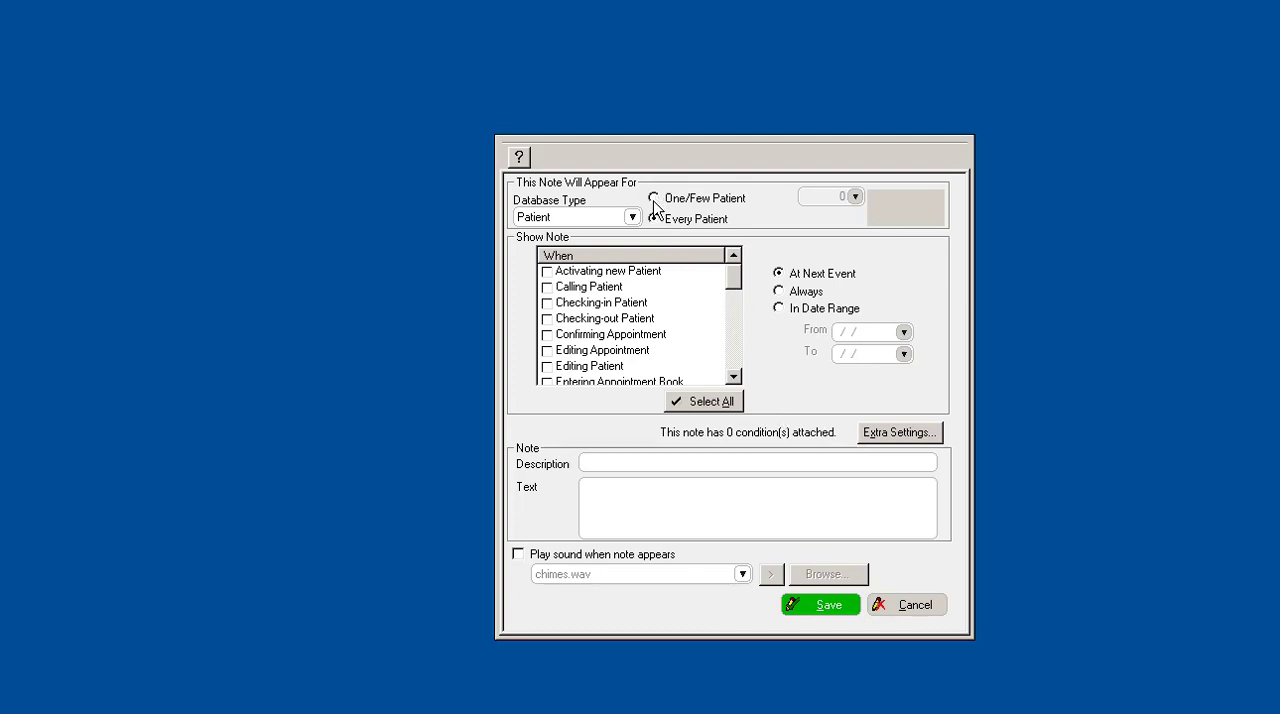
{"action": "left_click", "coordinate": [654, 198]}
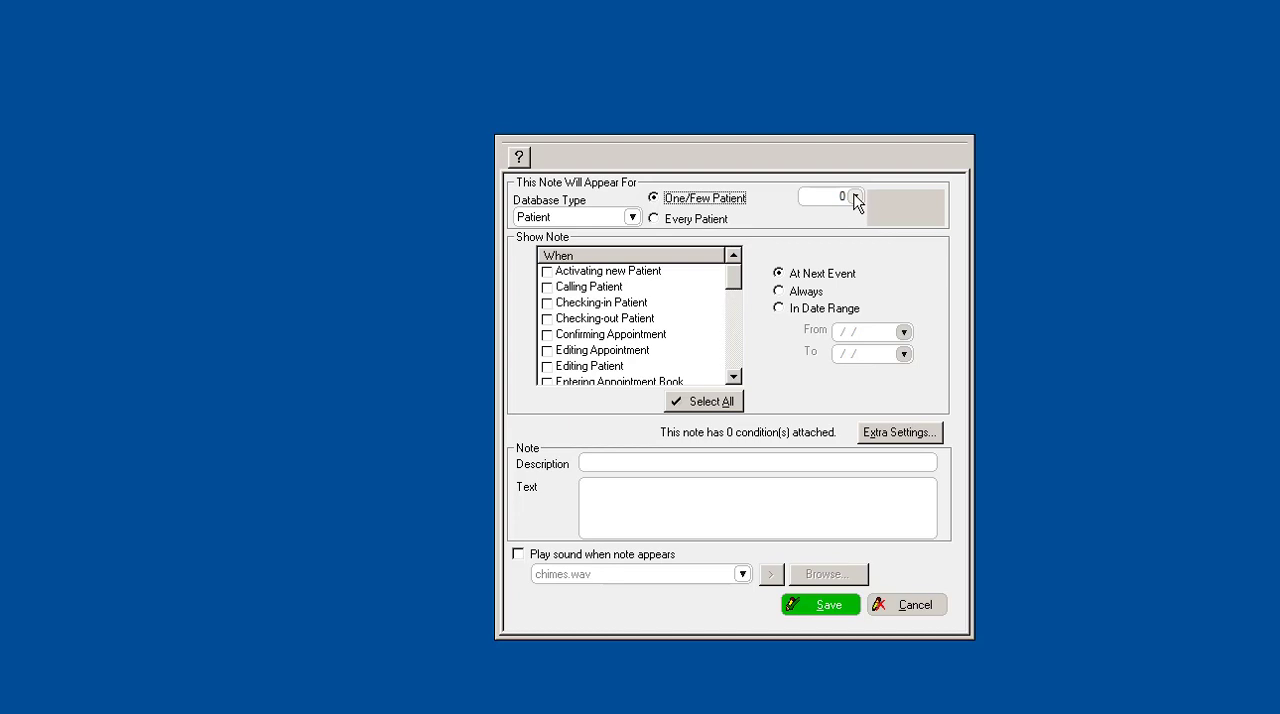
{"action": "left_click", "coordinate": [857, 196]}
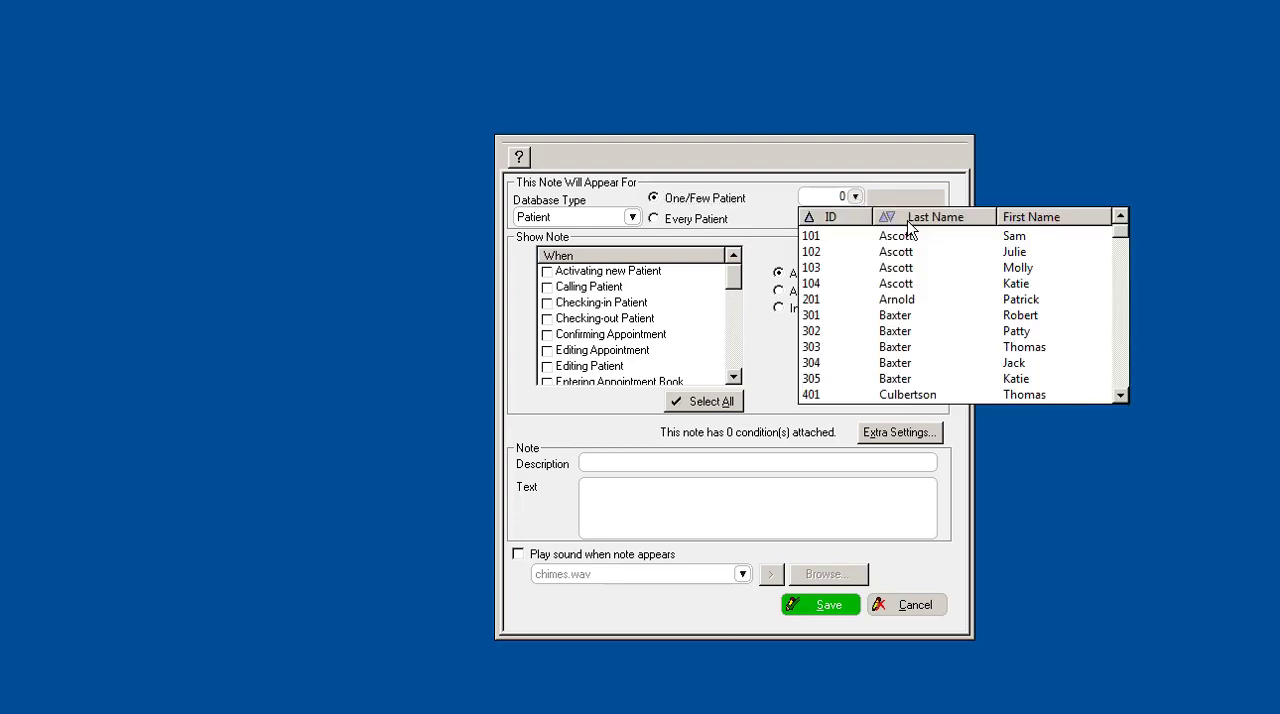
{"action": "scroll", "scroll_direction": "down", "scroll_amount": 3}
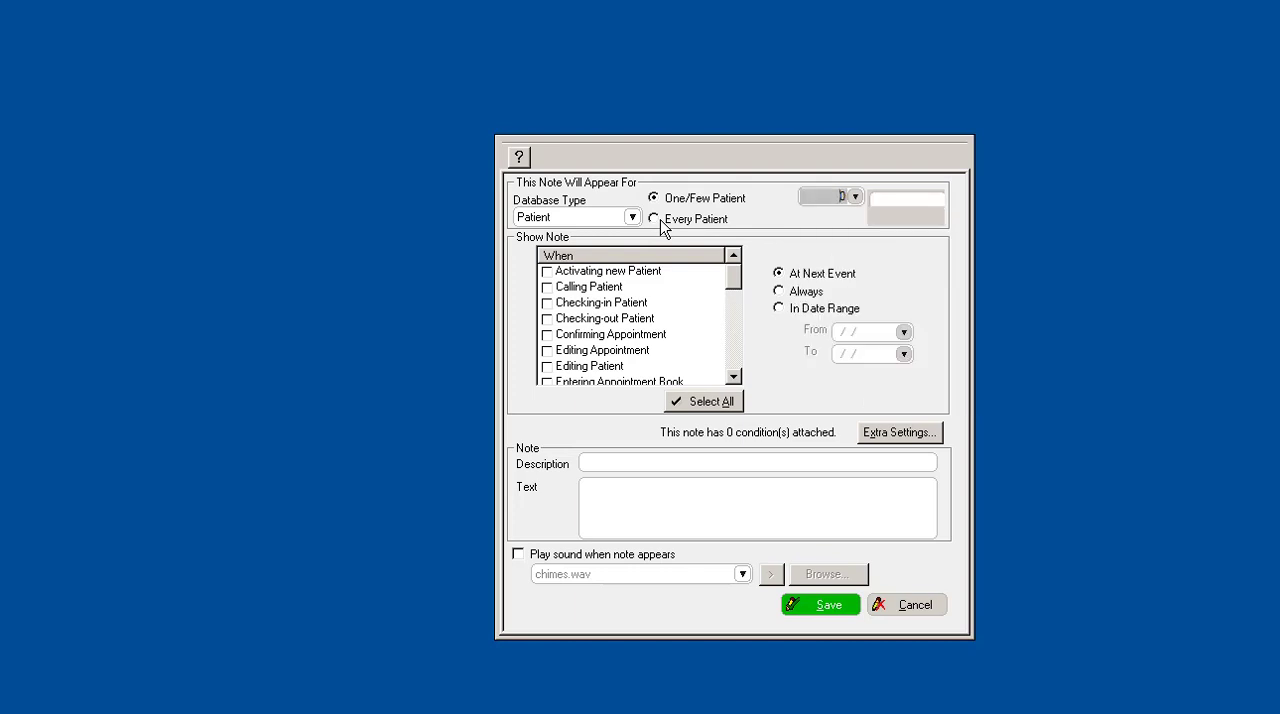
{"action": "left_click", "coordinate": [654, 219]}
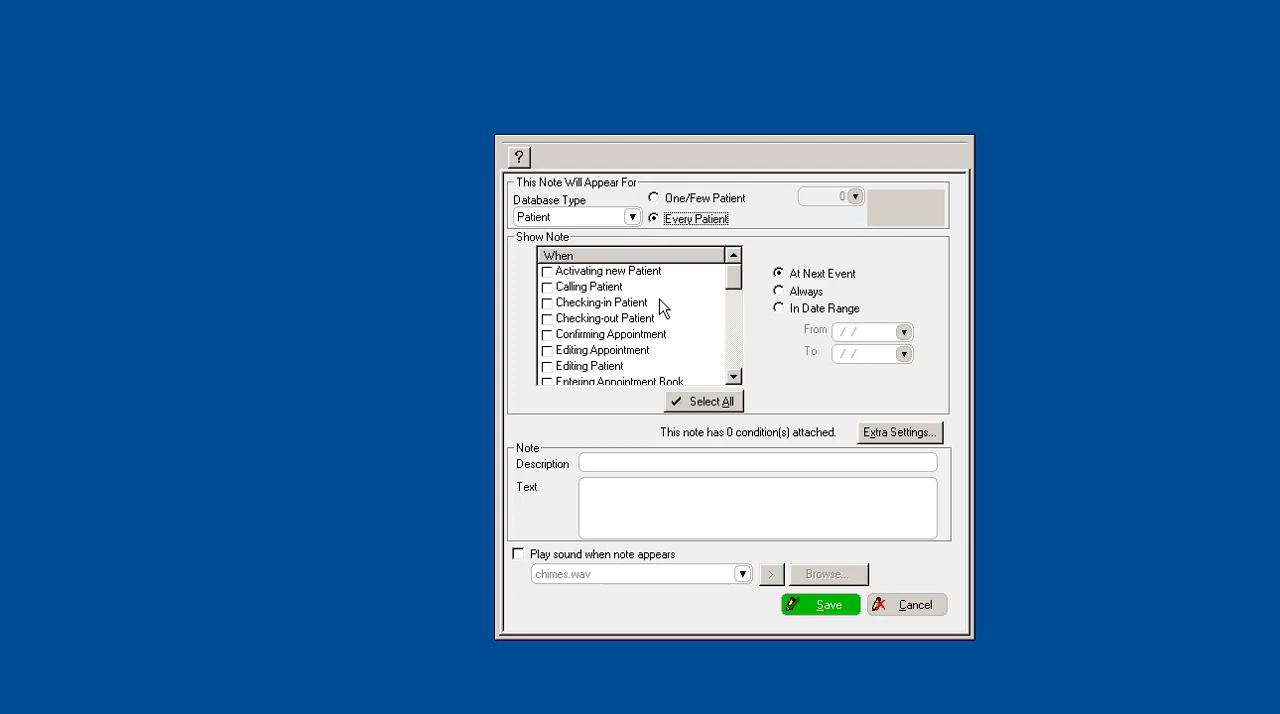
{"action": "mouse_move", "coordinate": [550, 357]}
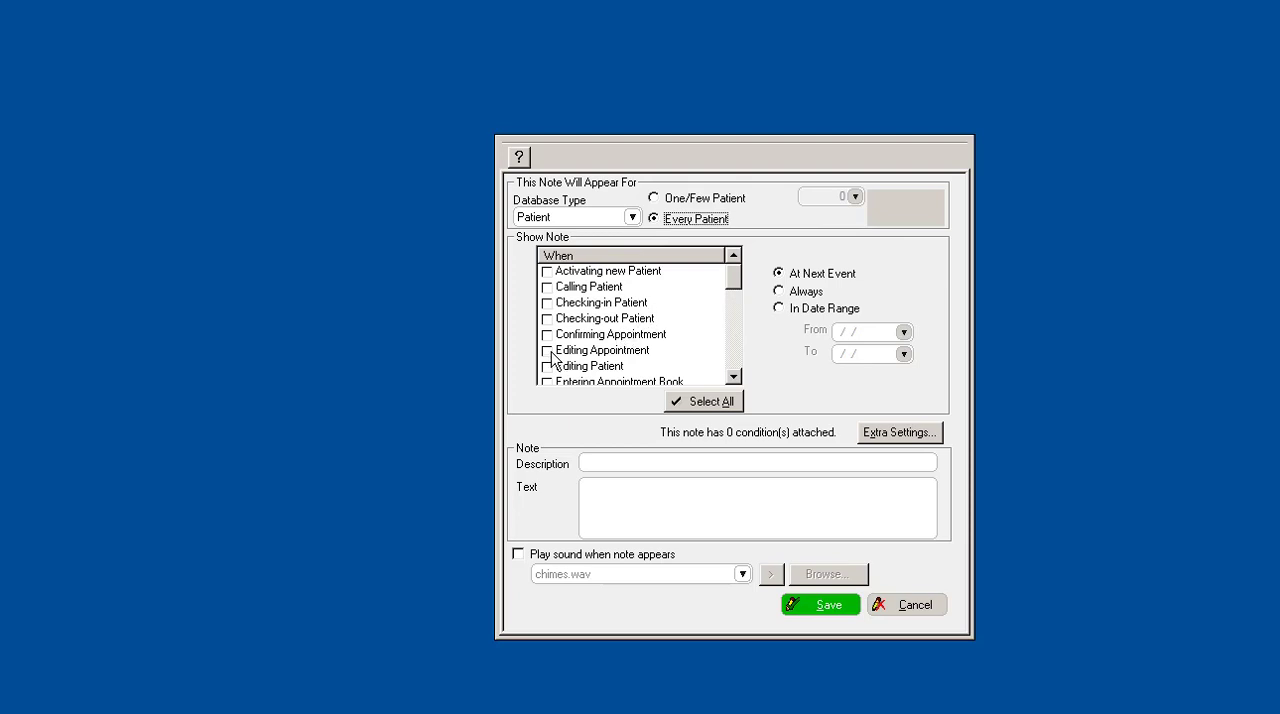
- Tick Confirming Appointment under Show Note When
{"action": "left_click", "coordinate": [546, 334]}
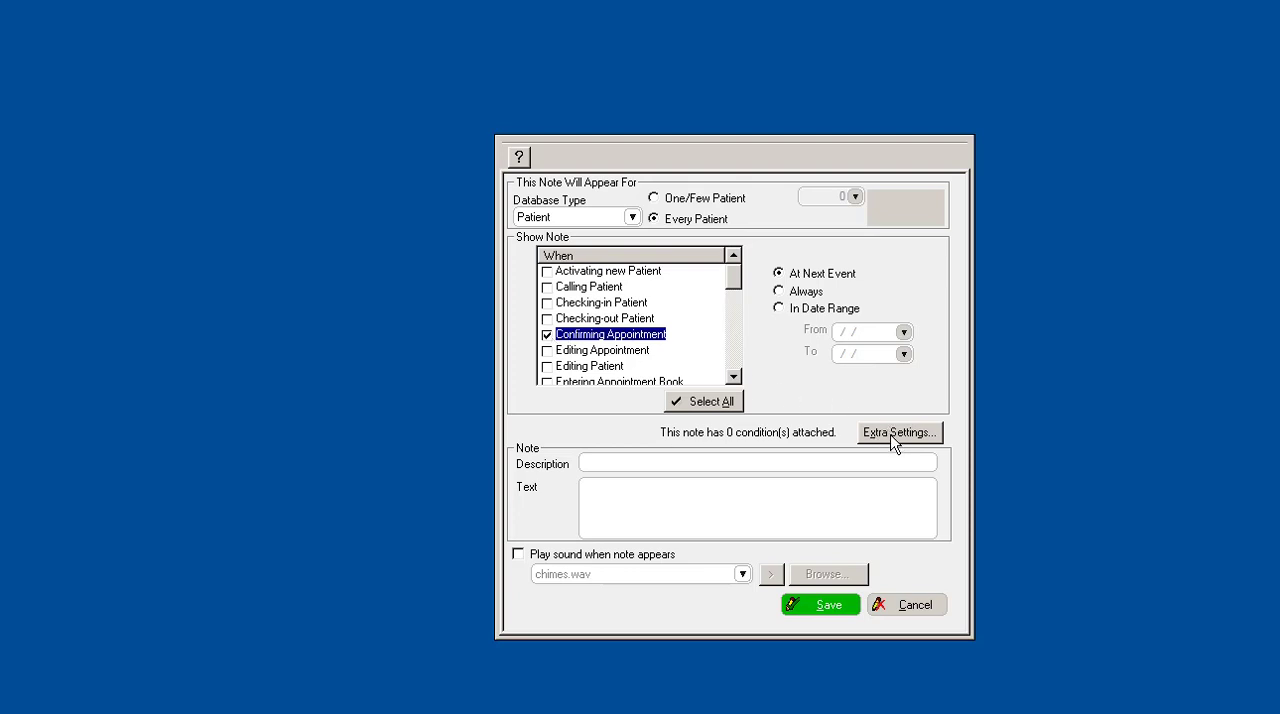
{"action": "mouse_move", "coordinate": [736, 335]}
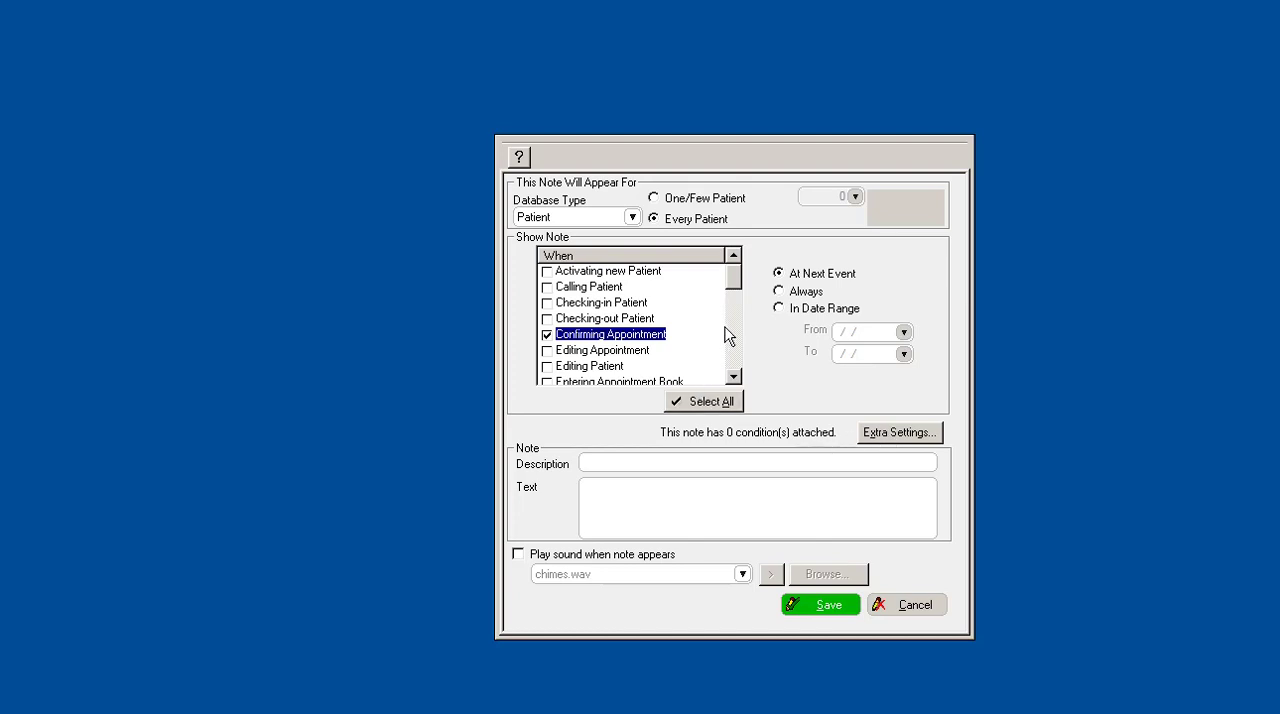
{"action": "mouse_move", "coordinate": [826, 310]}
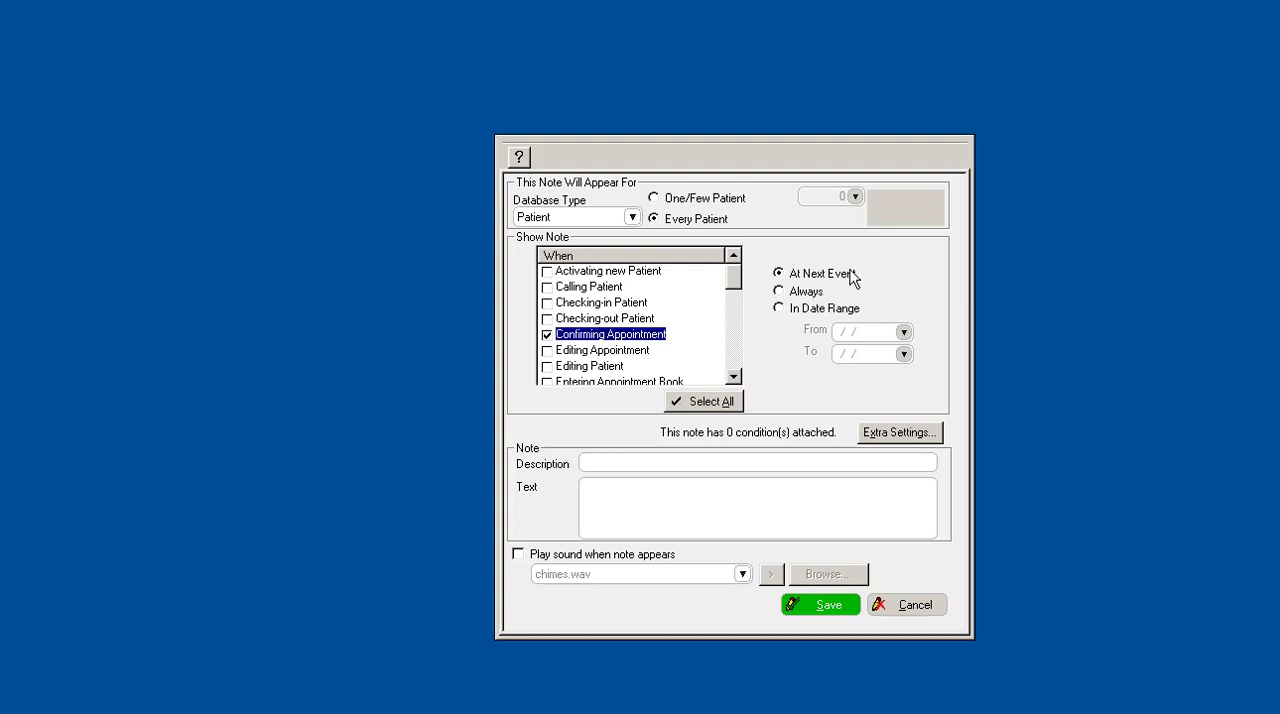
{"action": "mouse_move", "coordinate": [821, 291]}
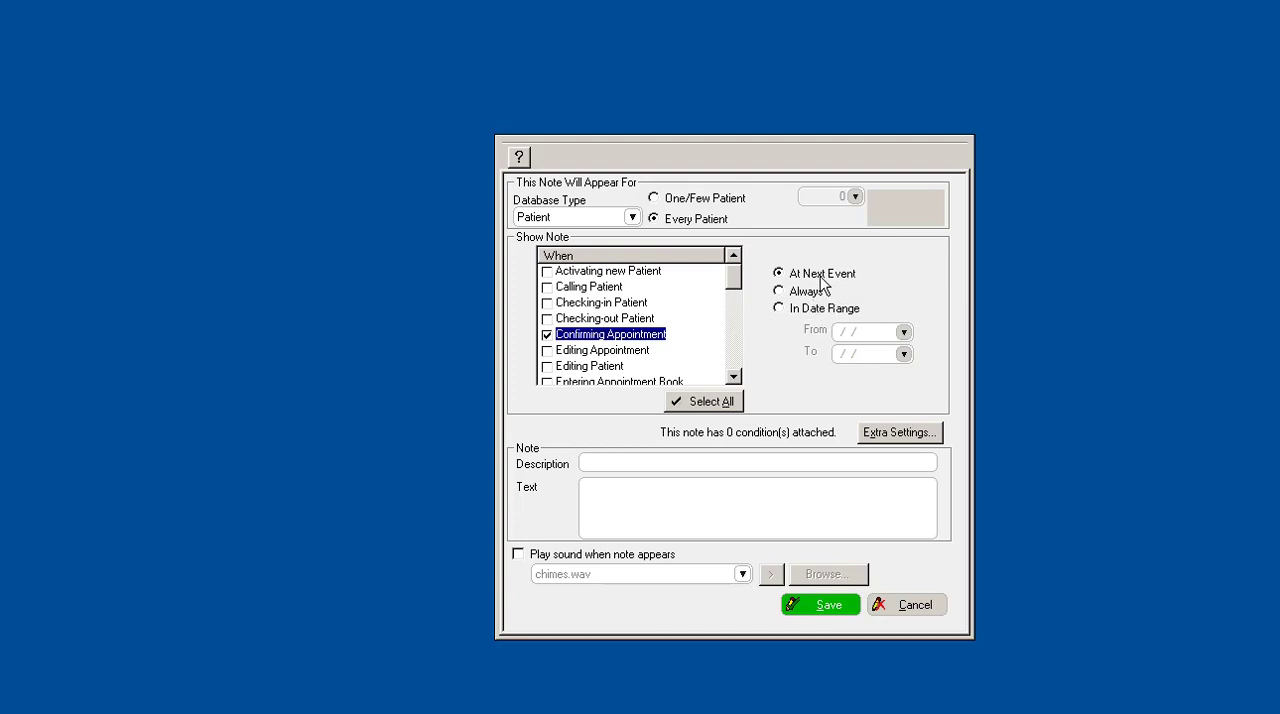
{"action": "mouse_move", "coordinate": [800, 298]}
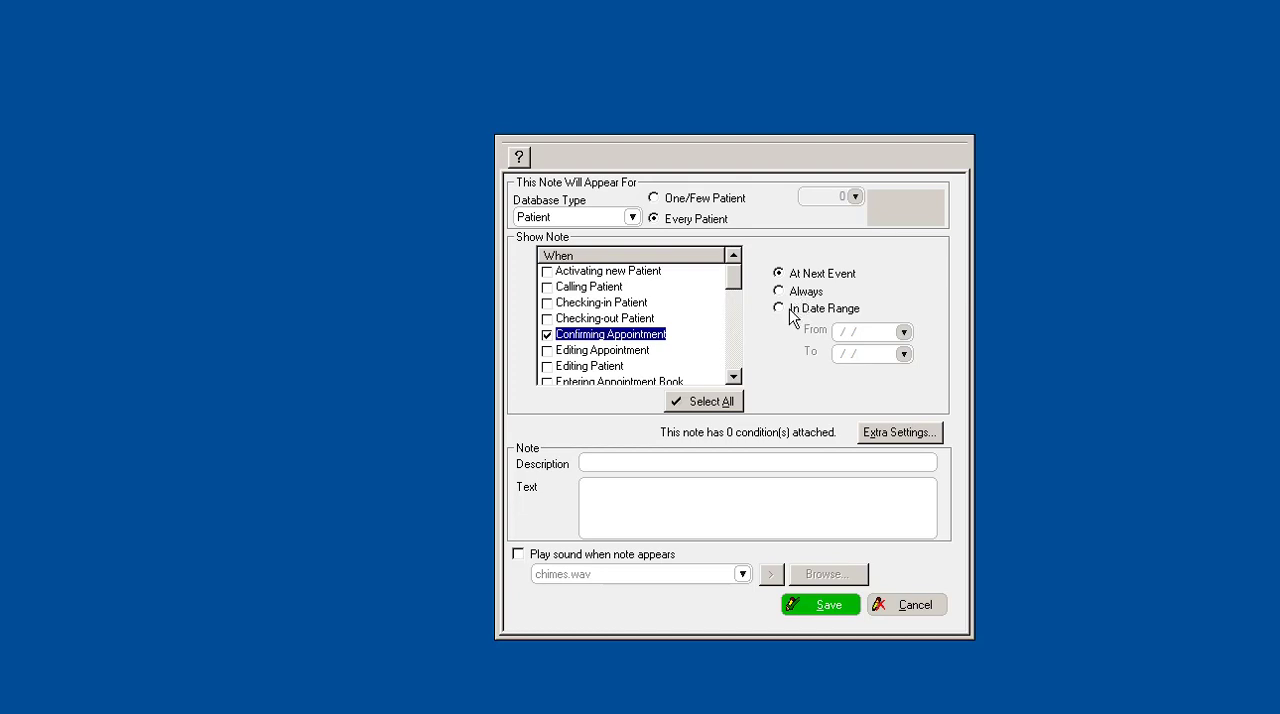
{"action": "mouse_move", "coordinate": [892, 424]}
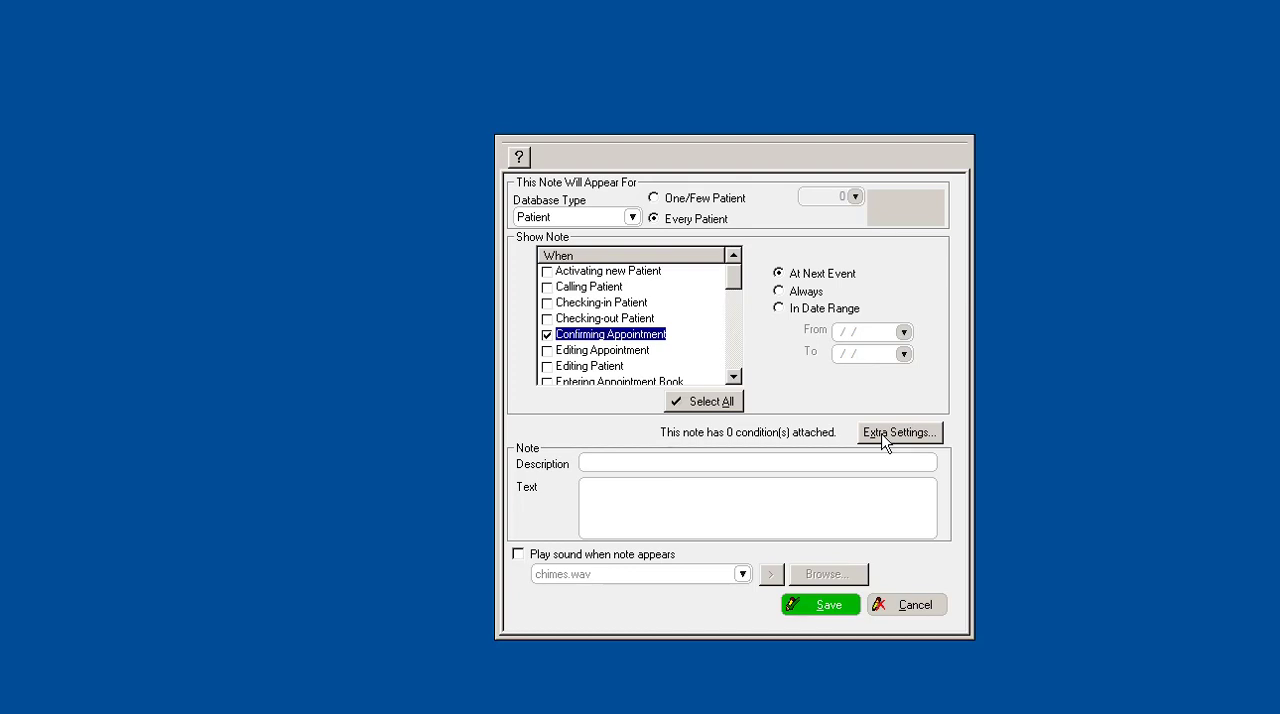
{"action": "left_click", "coordinate": [900, 432]}
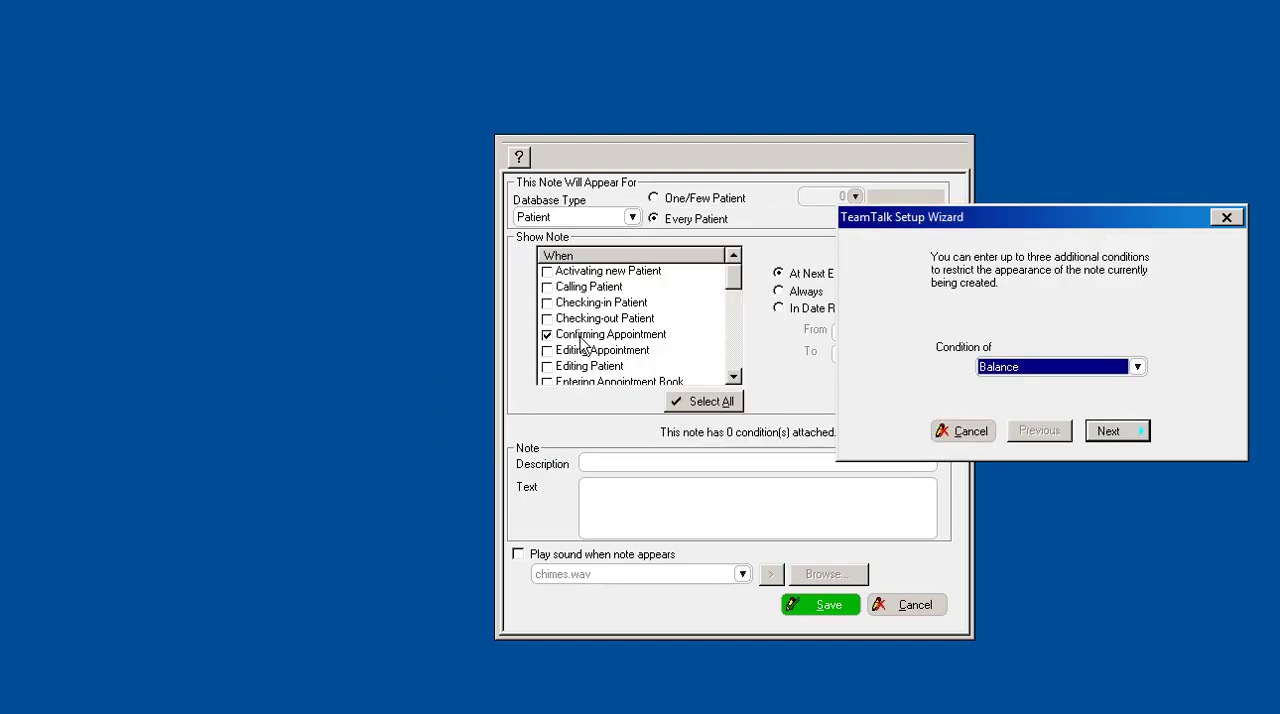
{"action": "mouse_move", "coordinate": [1078, 378]}
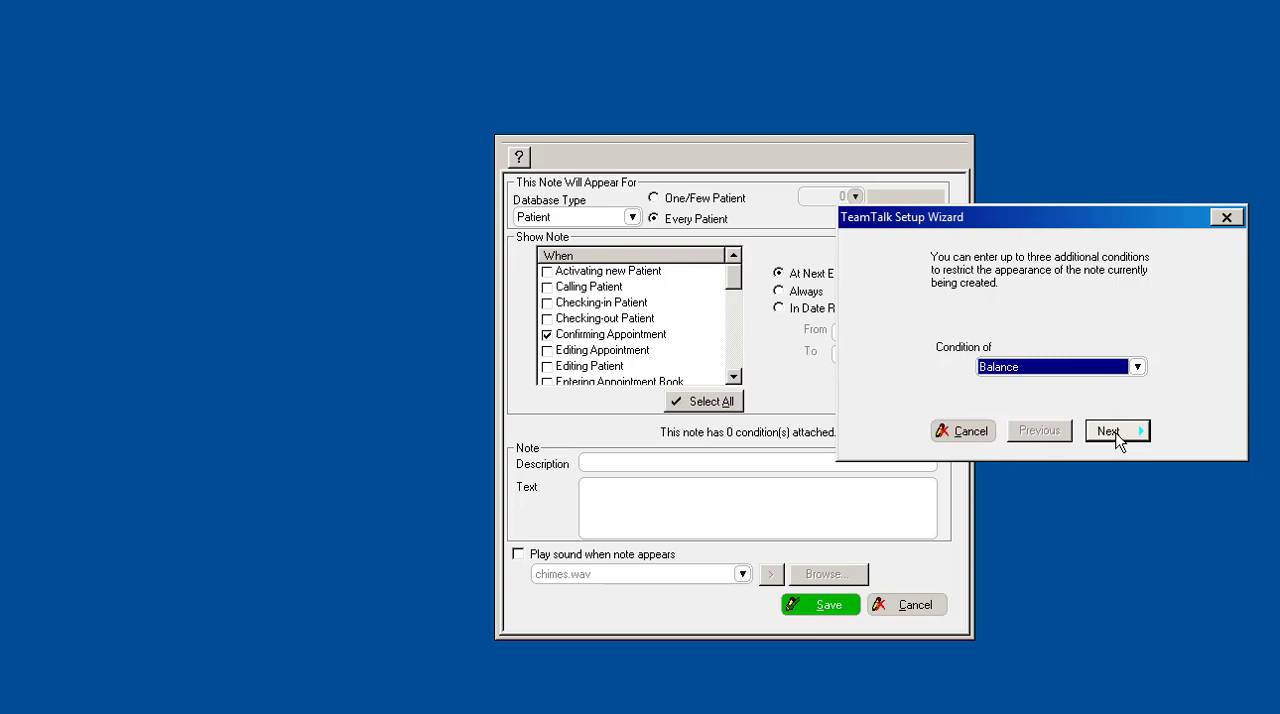
{"action": "left_click", "coordinate": [1114, 430]}
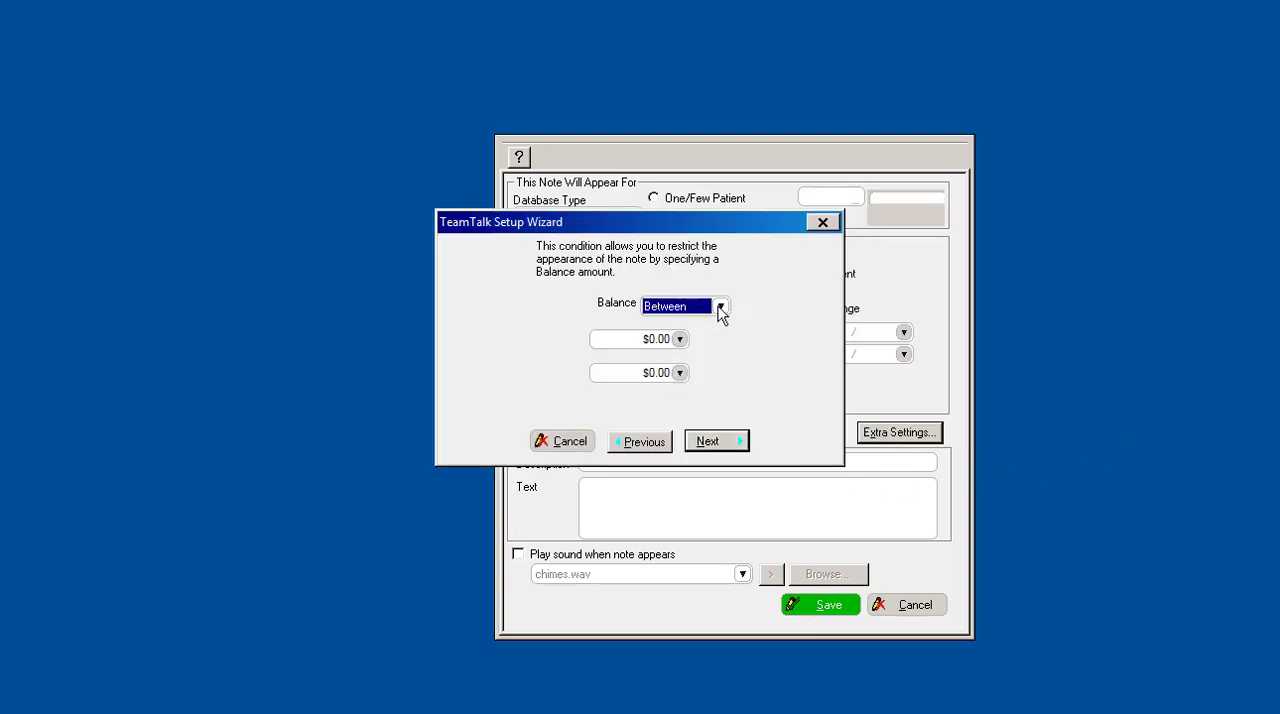
{"action": "mouse_move", "coordinate": [675, 365]}
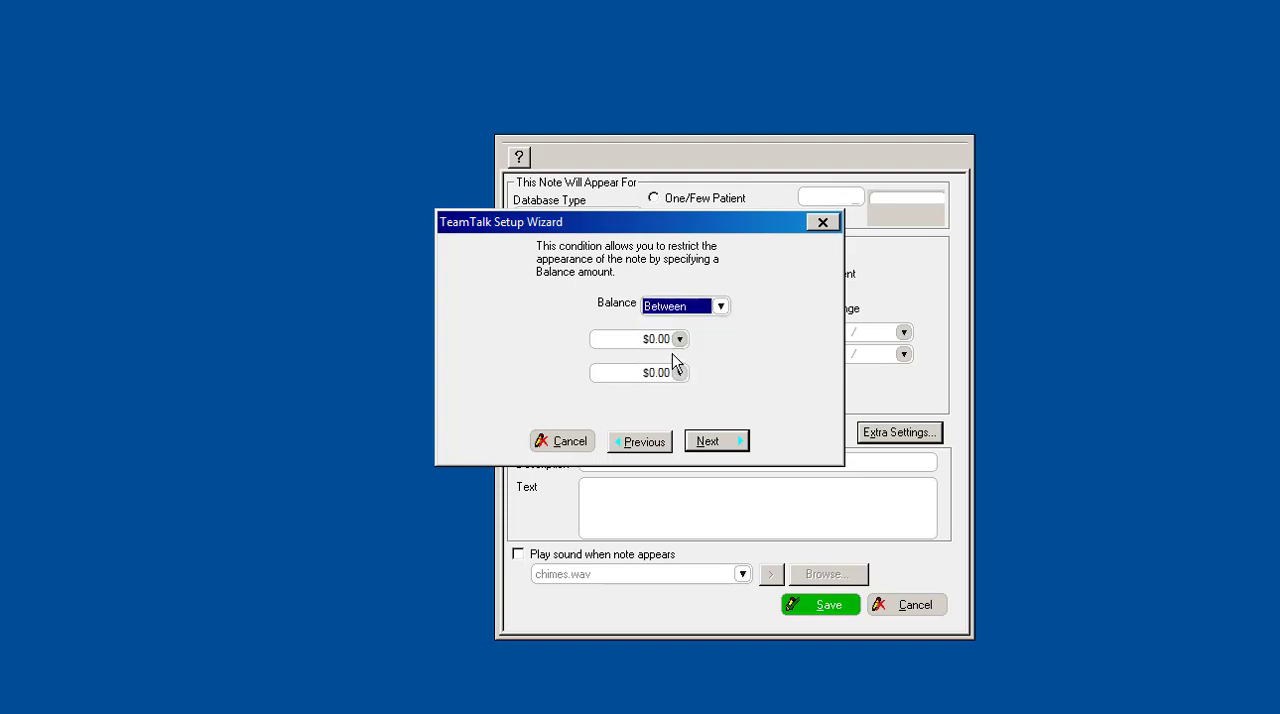
{"action": "mouse_move", "coordinate": [696, 373]}
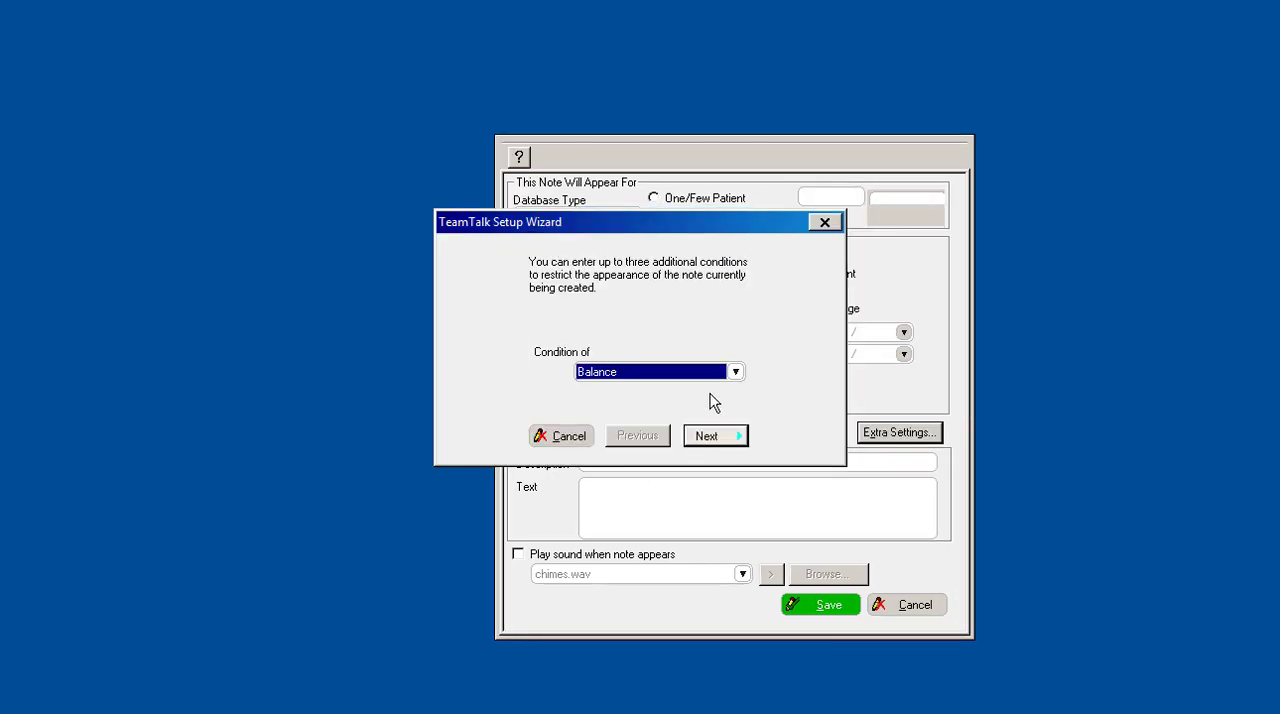
- Choose Number of Missed Appointments as the Condition of type, after trying Birth Date
{"action": "left_click", "coordinate": [735, 371]}
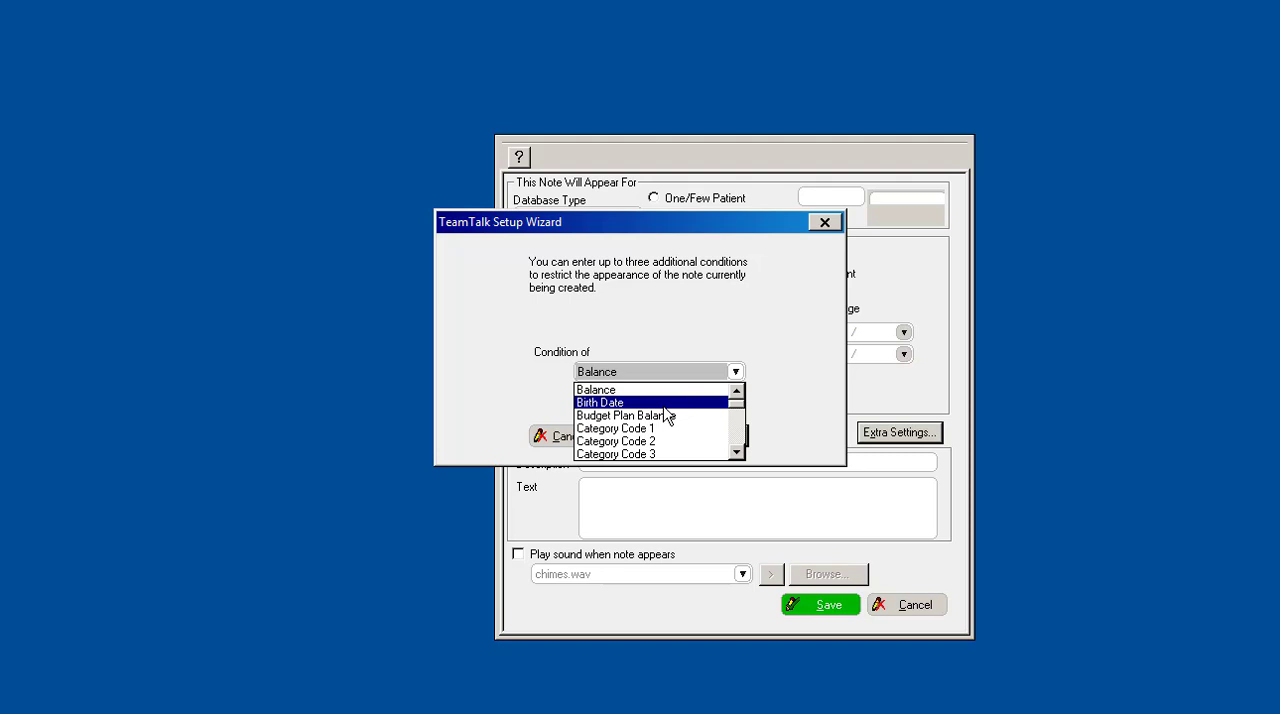
{"action": "left_click", "coordinate": [600, 401]}
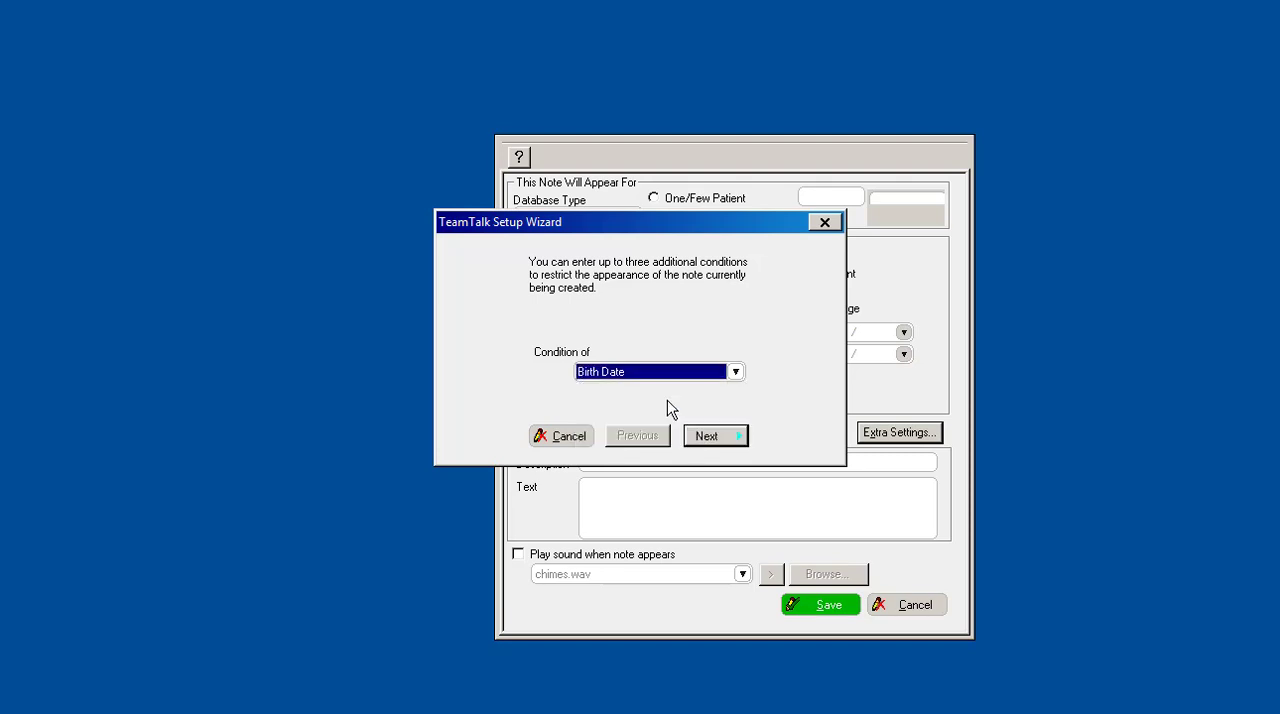
{"action": "left_click", "coordinate": [713, 435]}
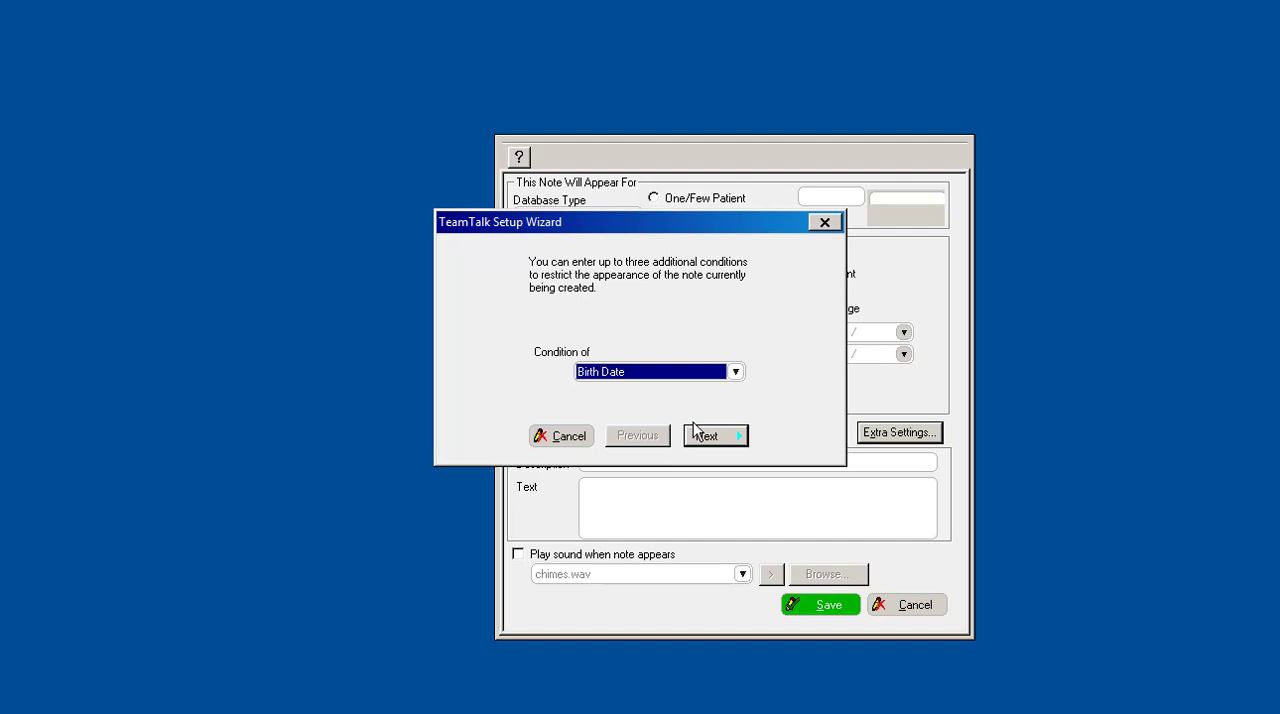
{"action": "left_click", "coordinate": [735, 371]}
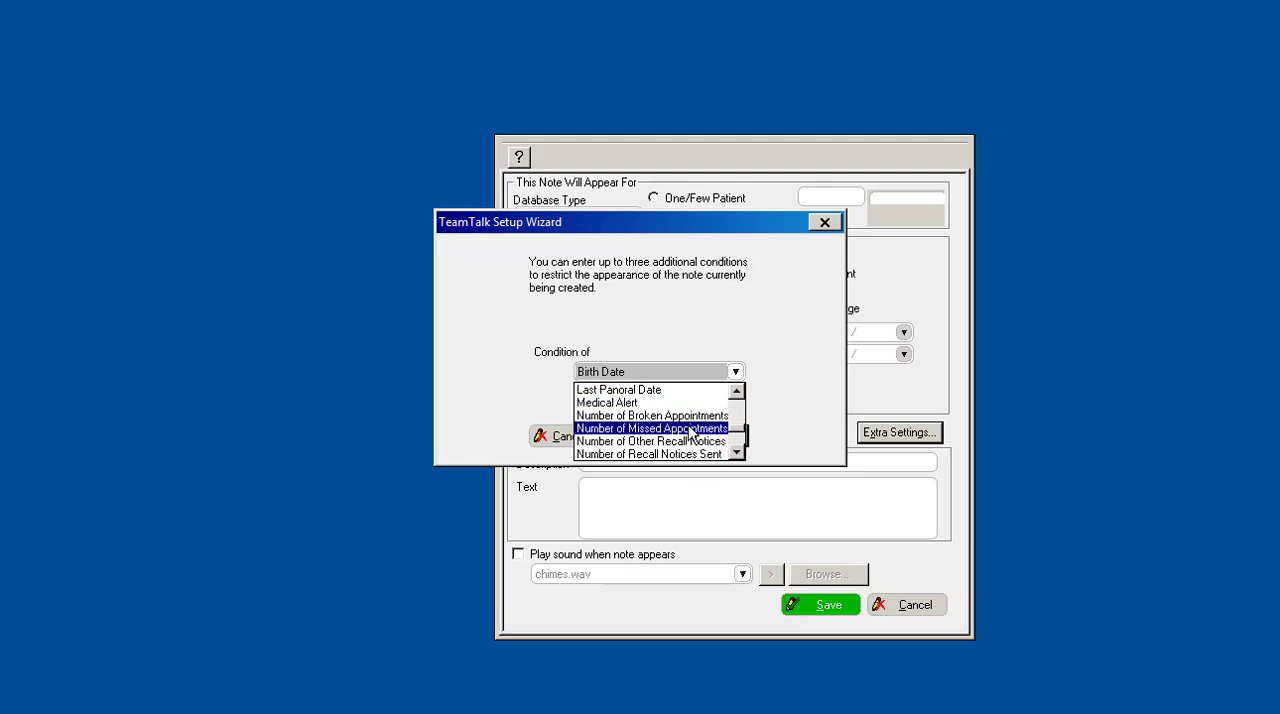
{"action": "left_click", "coordinate": [657, 427]}
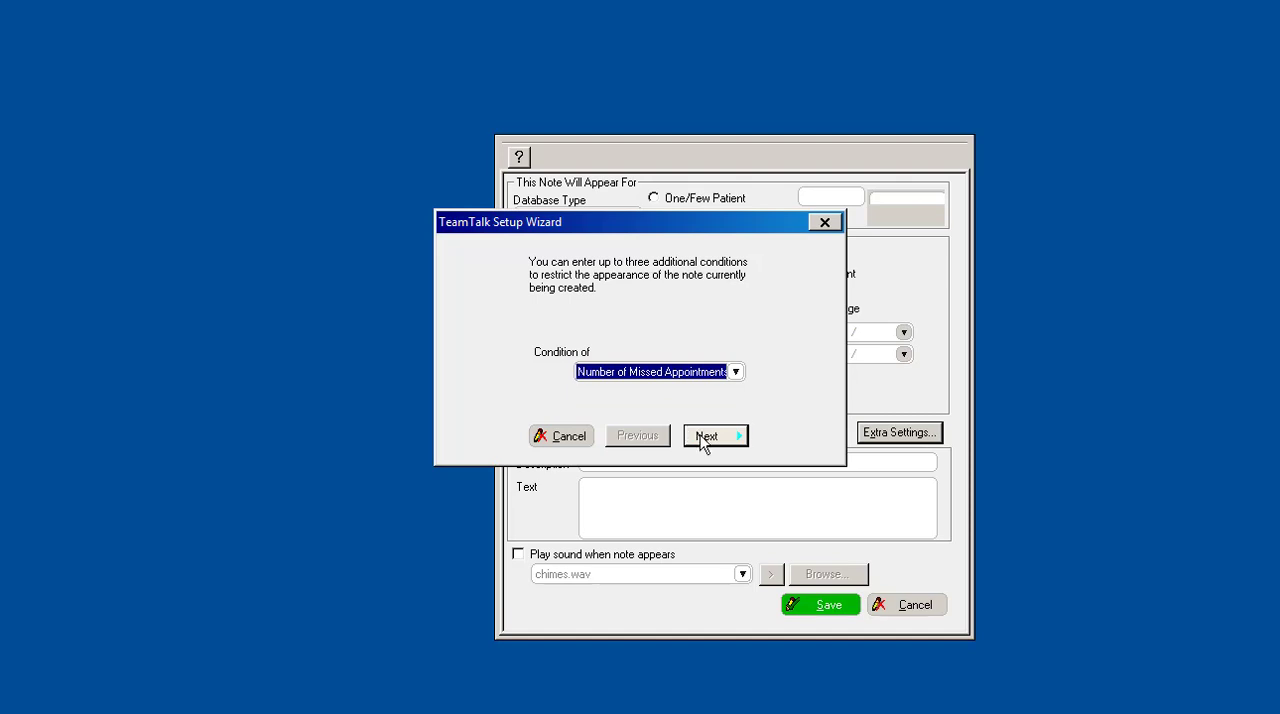
- Try Greater Than, cancel the condition wizard, then select One/Few Patient
{"action": "left_click", "coordinate": [714, 435]}
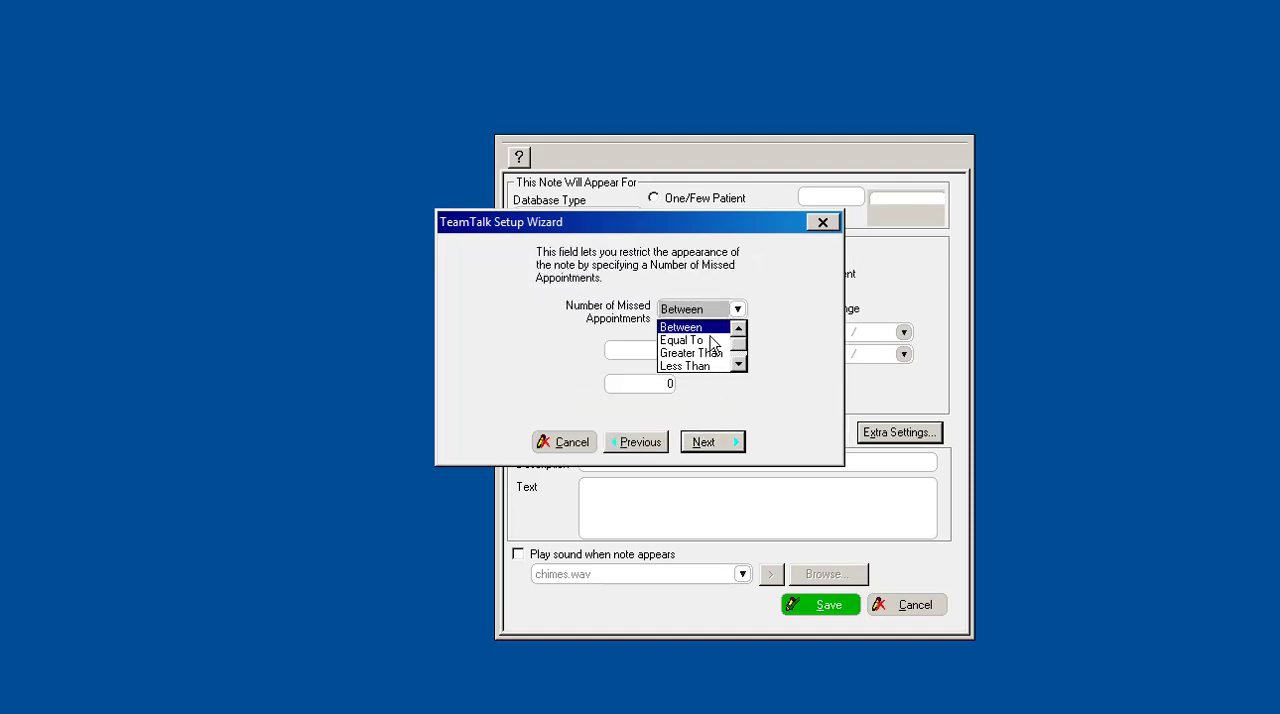
{"action": "left_click", "coordinate": [692, 353]}
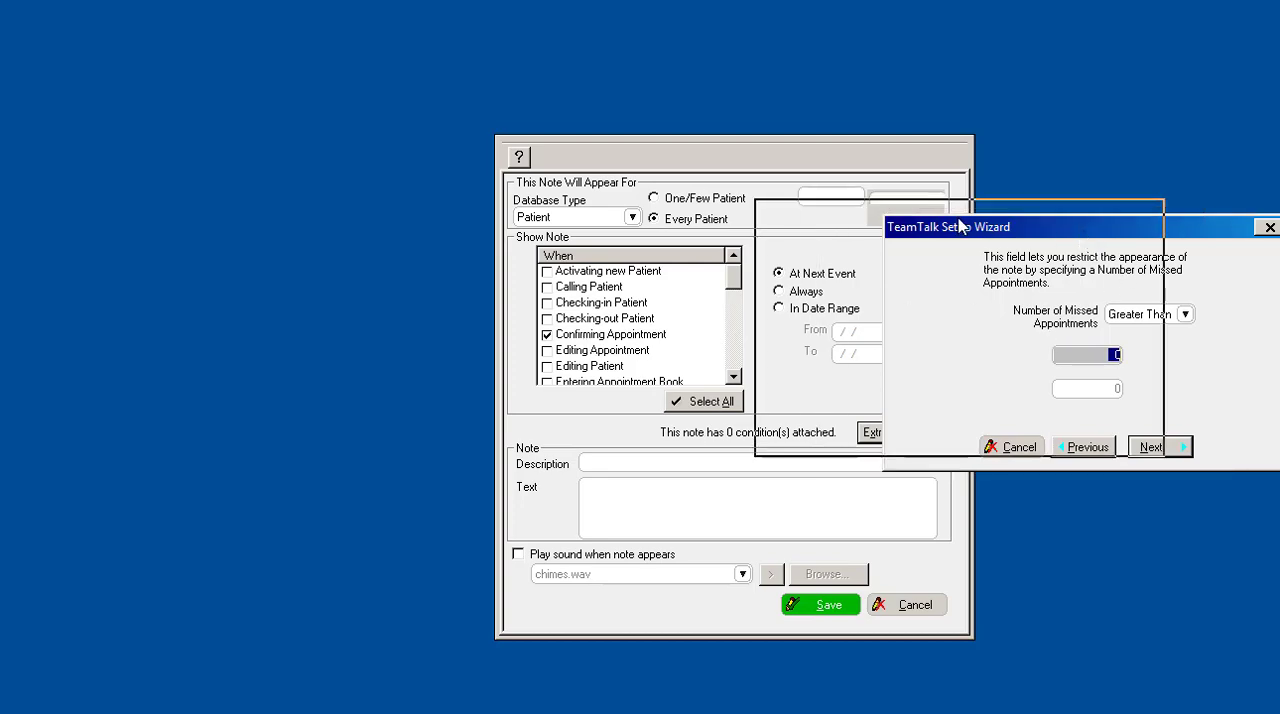
{"action": "left_click_drag", "start_coordinate": [948, 226], "coordinate": [777, 211]}
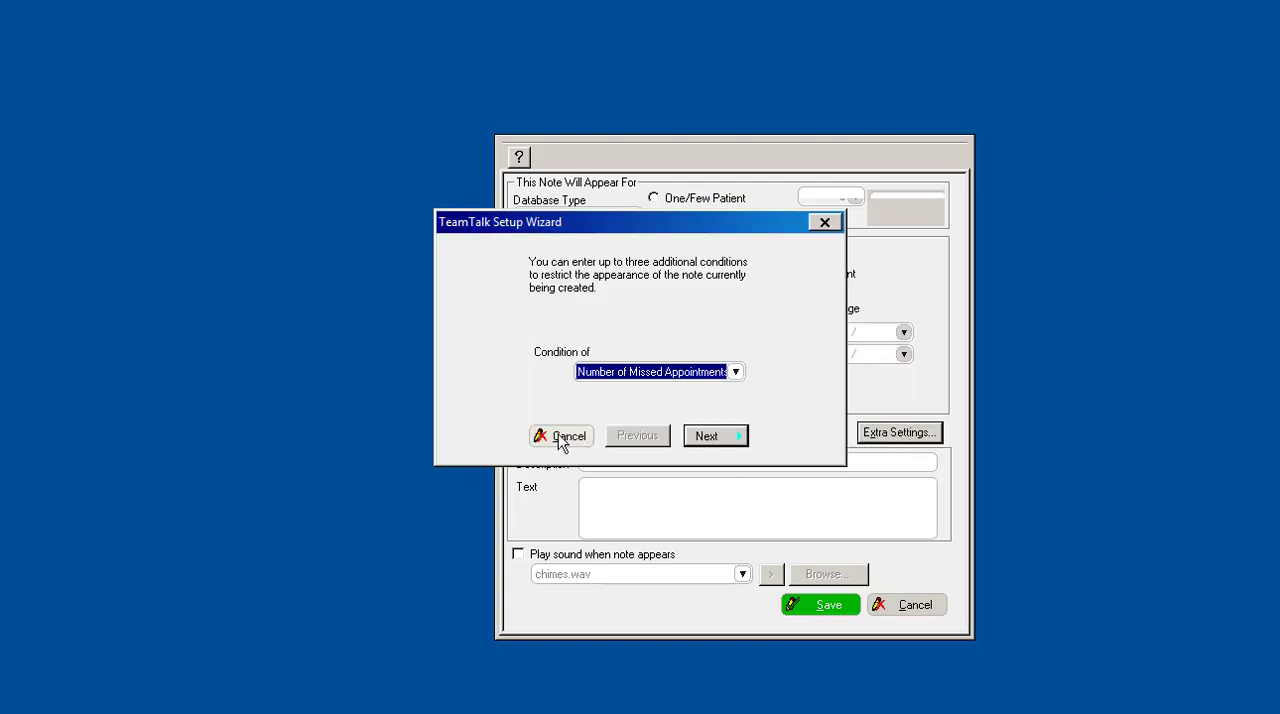
{"action": "left_click", "coordinate": [560, 436]}
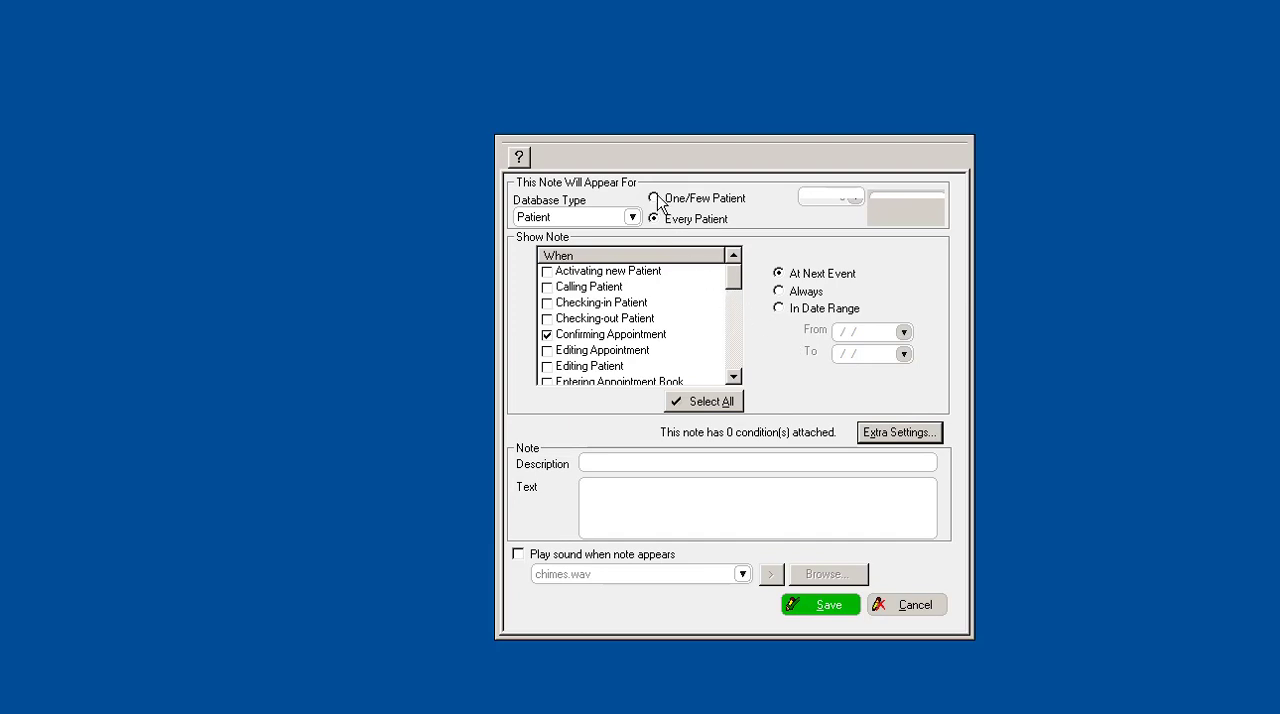
{"action": "left_click", "coordinate": [653, 198]}
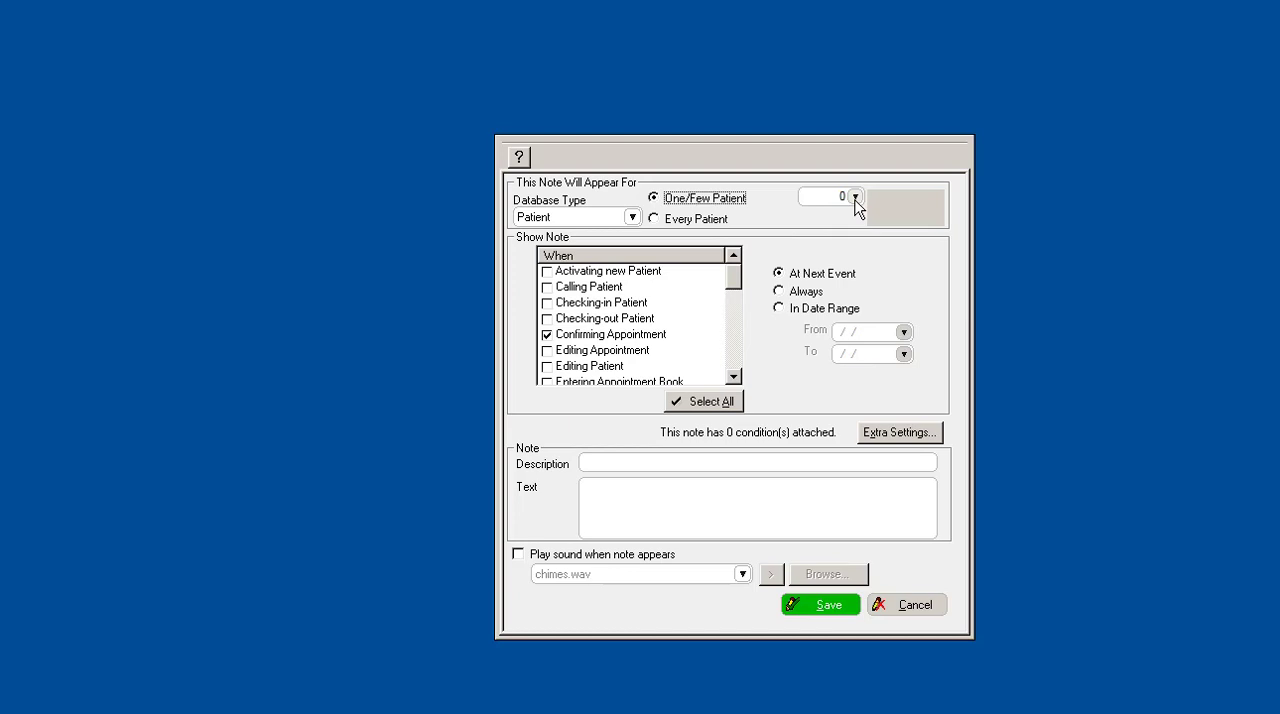
- Target patient 102 and show the note at check-in instead of appointment confirmation
{"action": "left_click", "coordinate": [856, 195]}
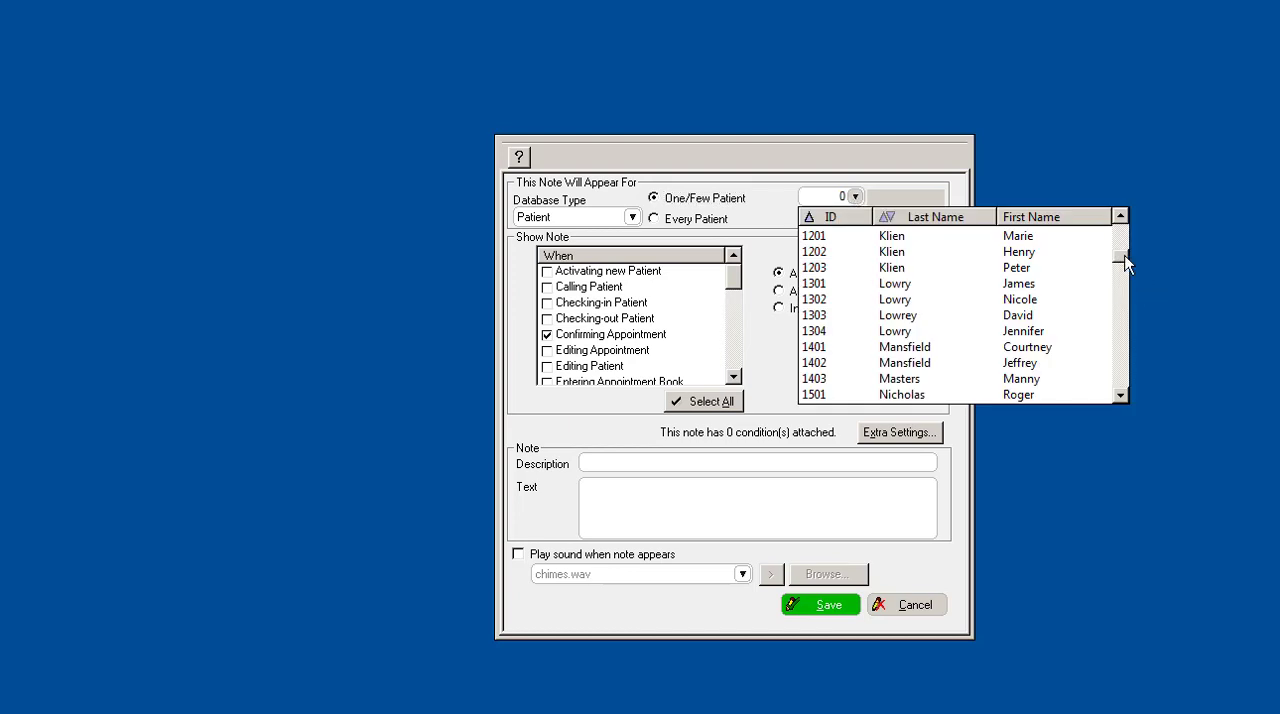
{"action": "left_click", "coordinate": [1121, 218]}
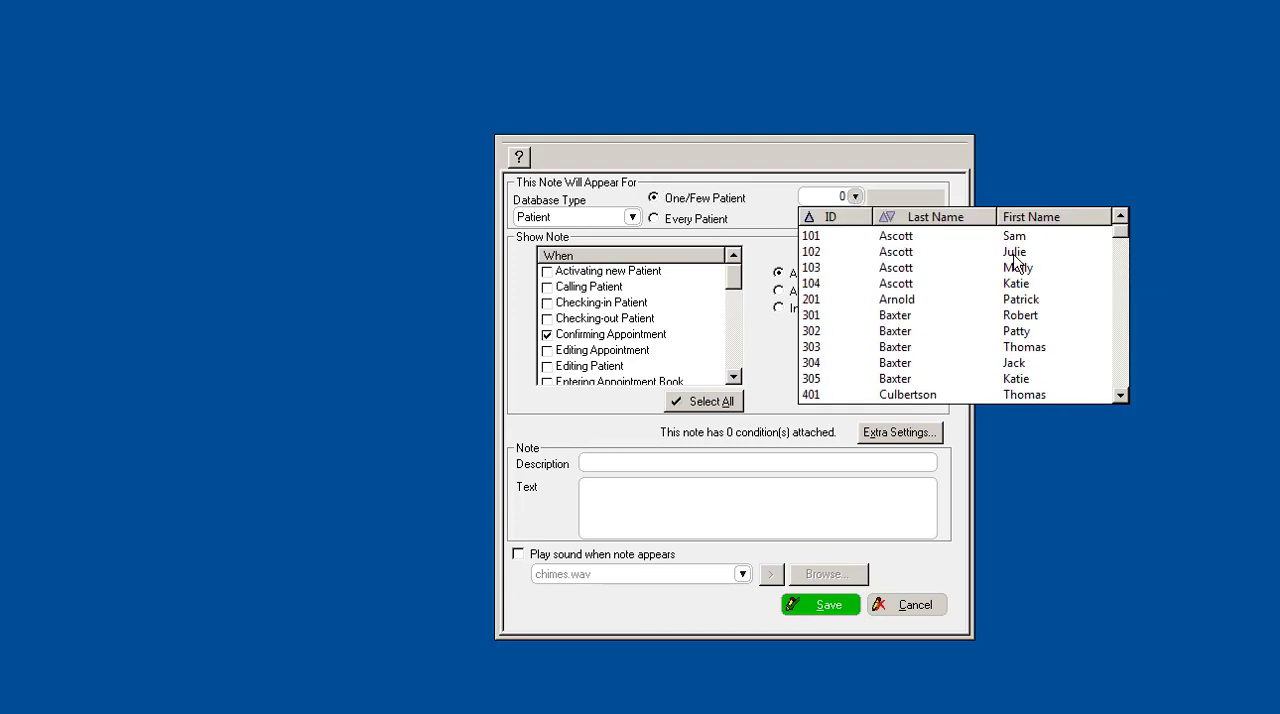
{"action": "left_click", "coordinate": [1014, 251]}
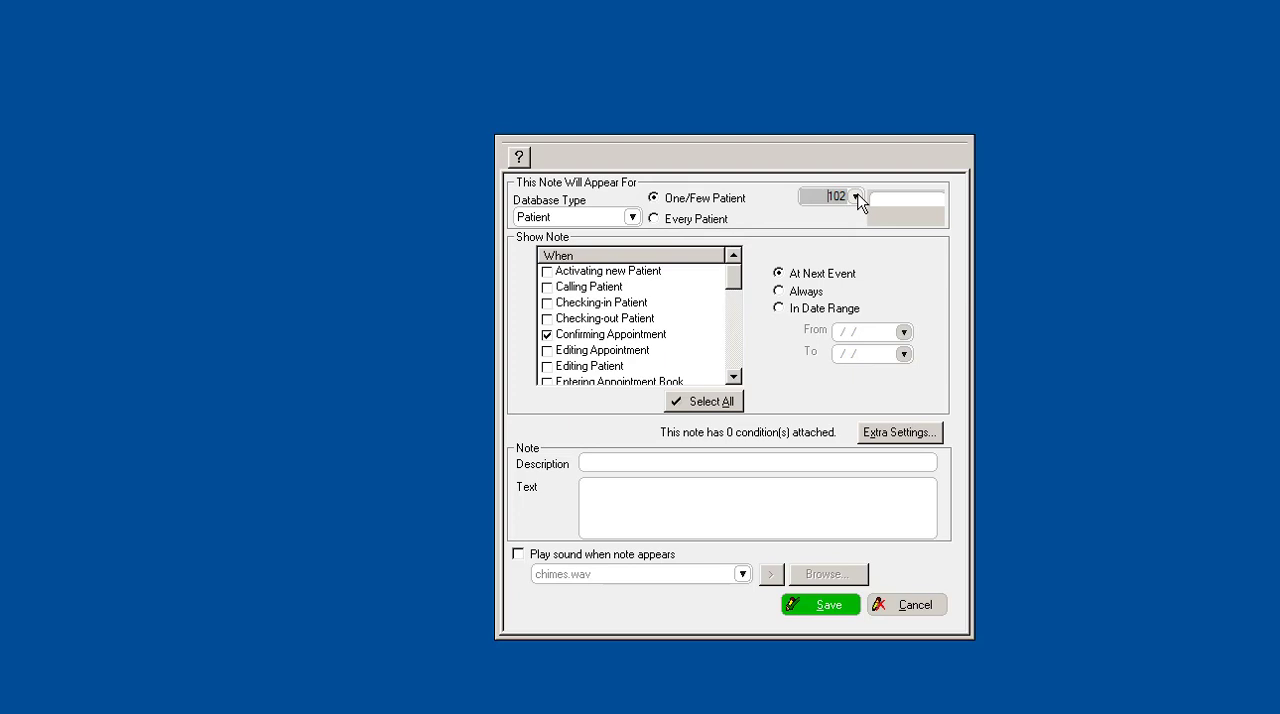
{"action": "mouse_move", "coordinate": [833, 224]}
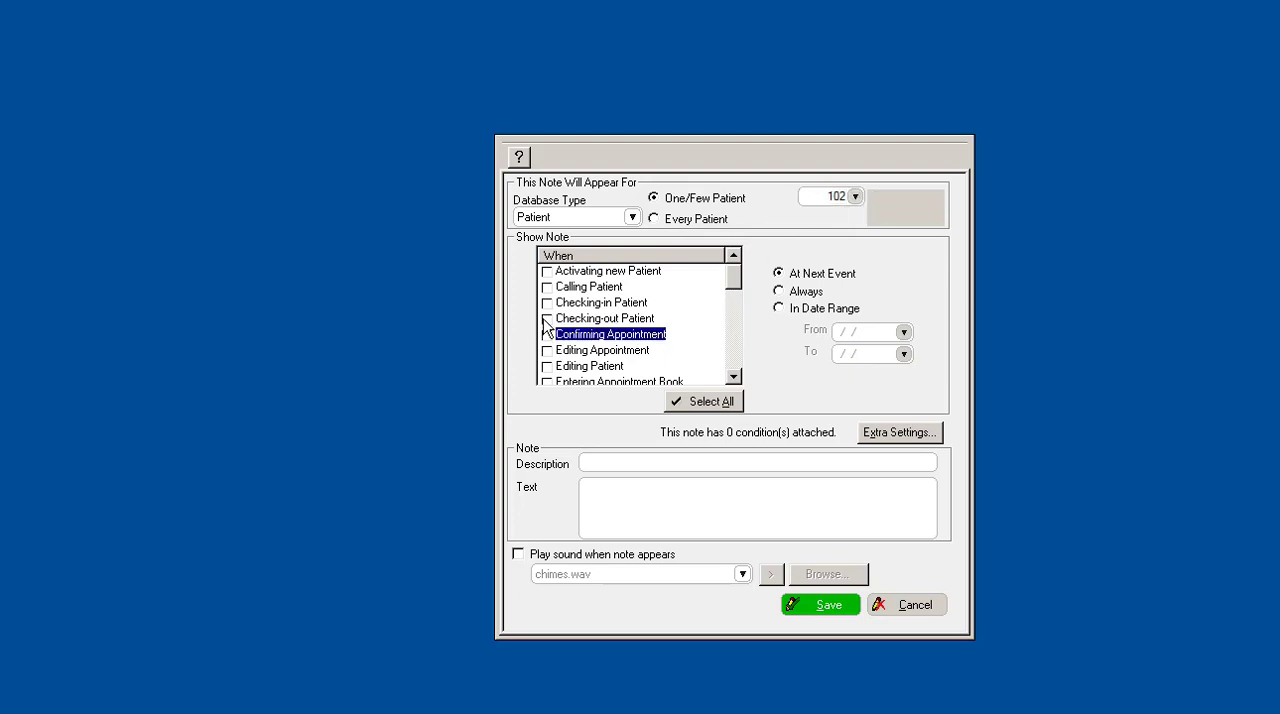
{"action": "left_click", "coordinate": [543, 302]}
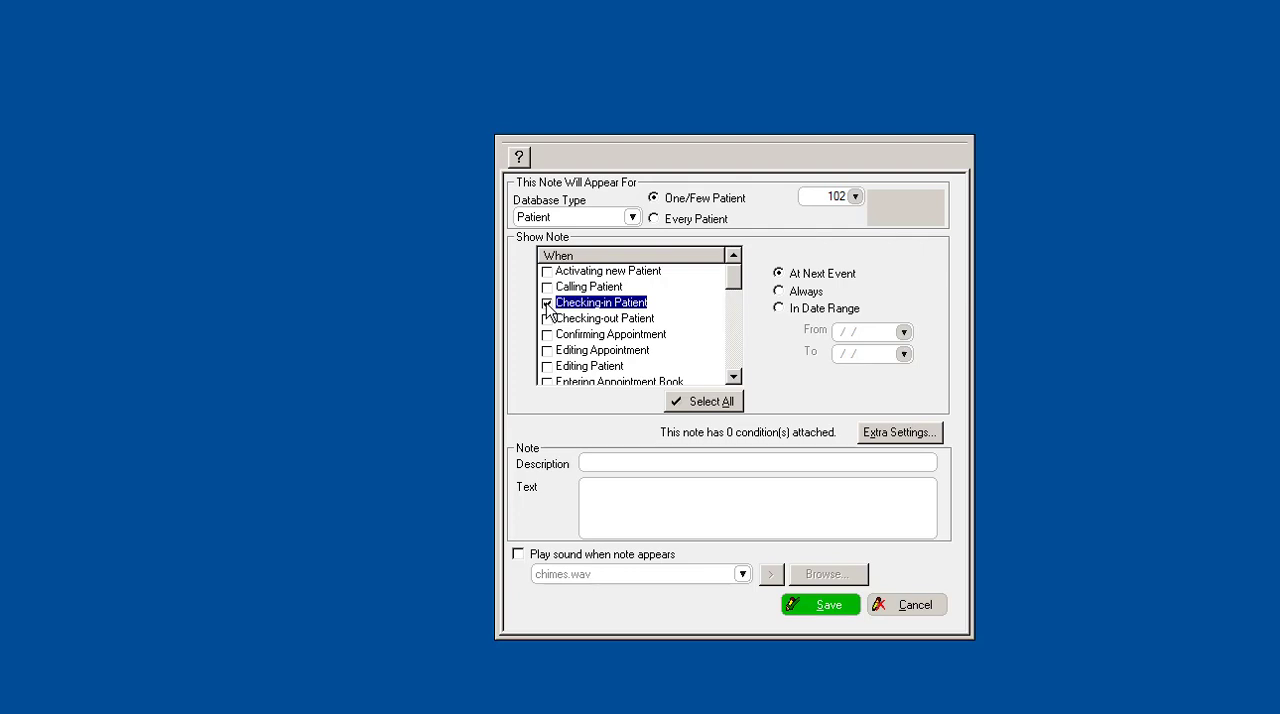
{"action": "left_click", "coordinate": [545, 302]}
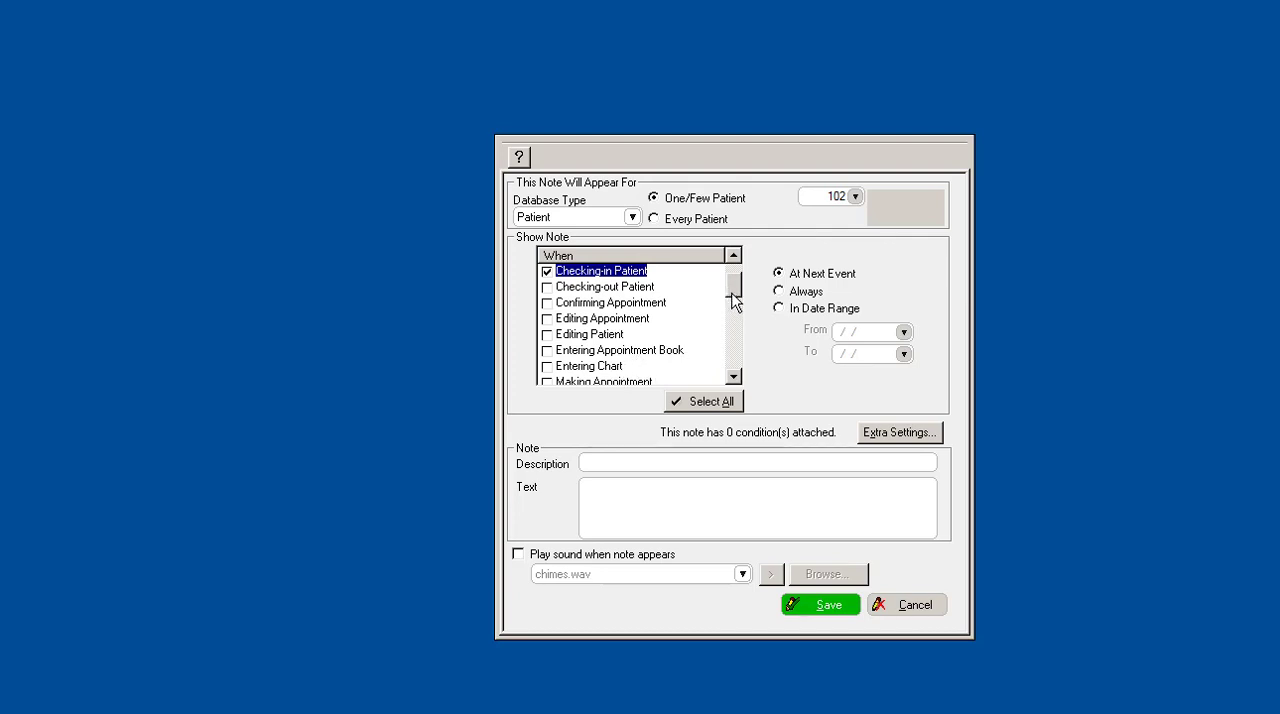
{"action": "scroll", "scroll_direction": "down", "scroll_amount": 3}
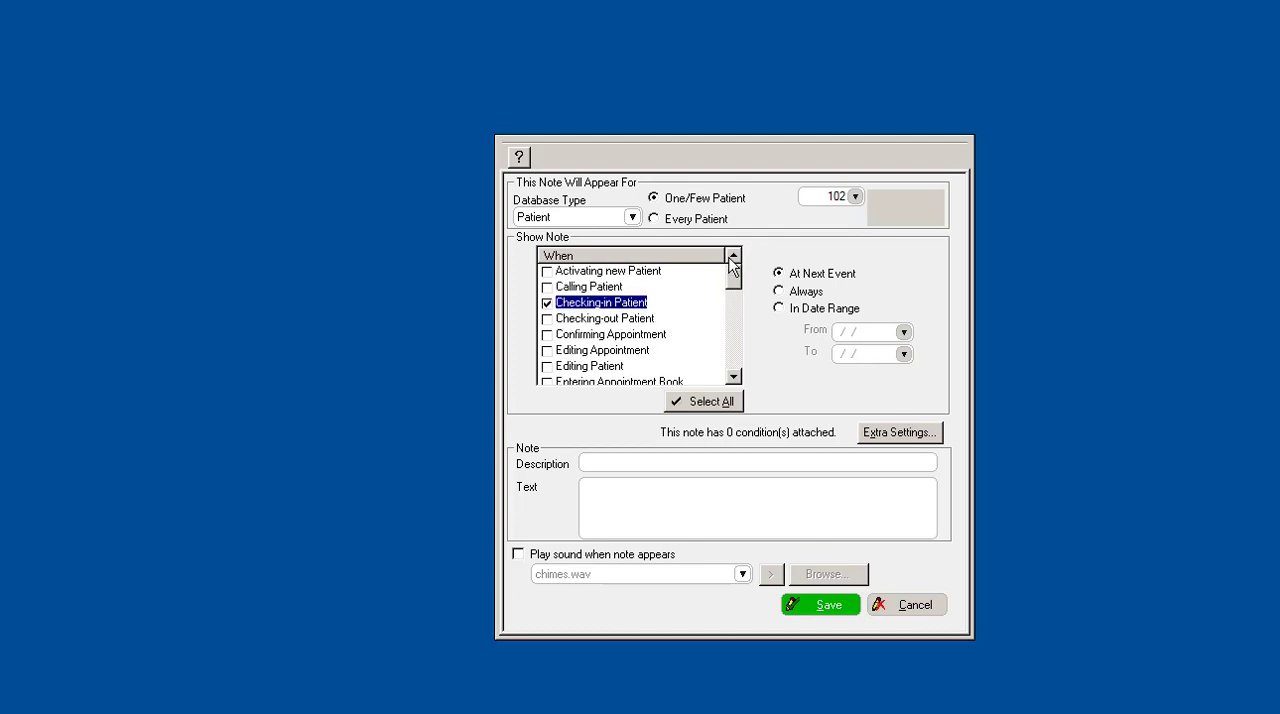
{"action": "mouse_move", "coordinate": [695, 458]}
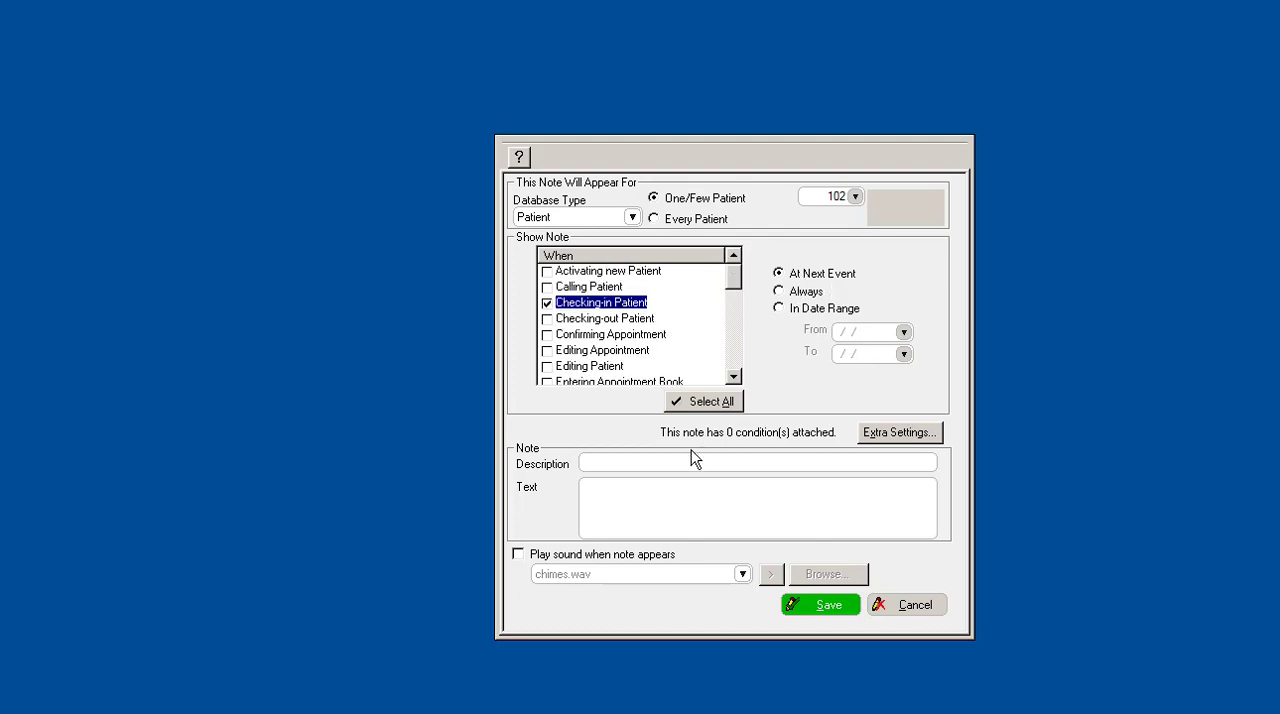
- Write the Treatment Plan note reminding Julie about her crown, then save and close
{"action": "left_click", "coordinate": [778, 291]}
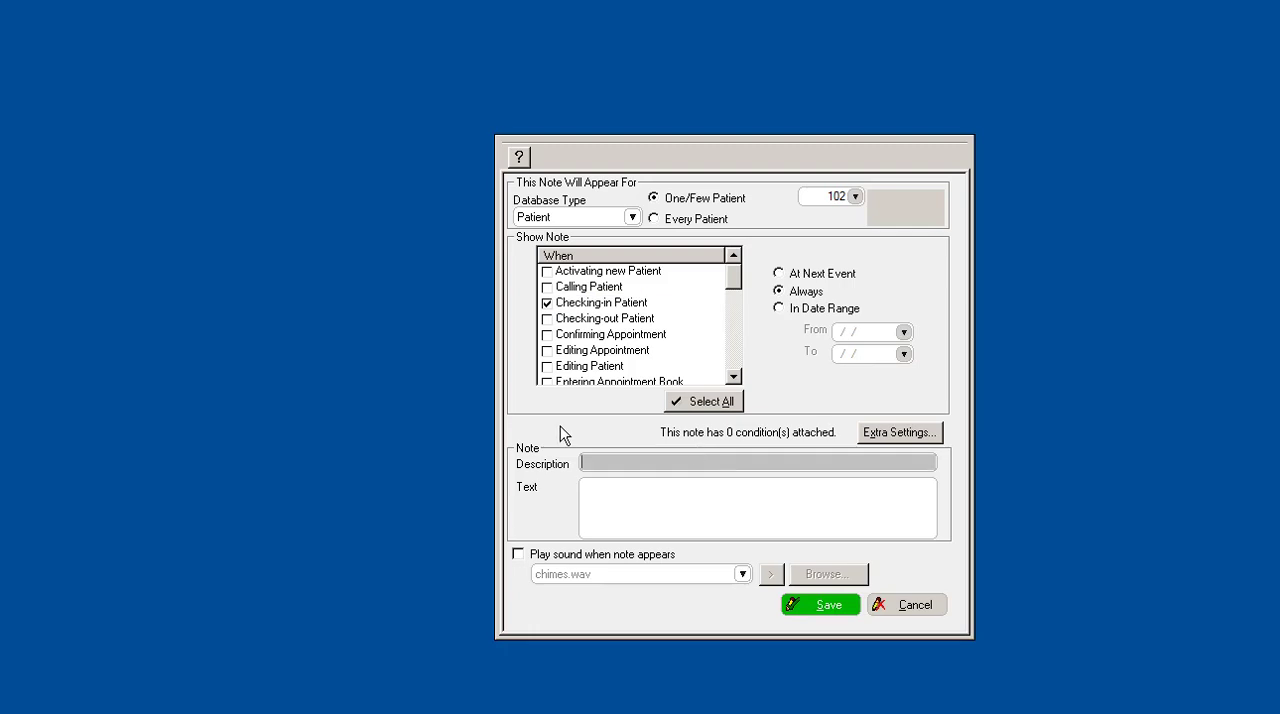
{"action": "type", "text": "Treatment Plan"}
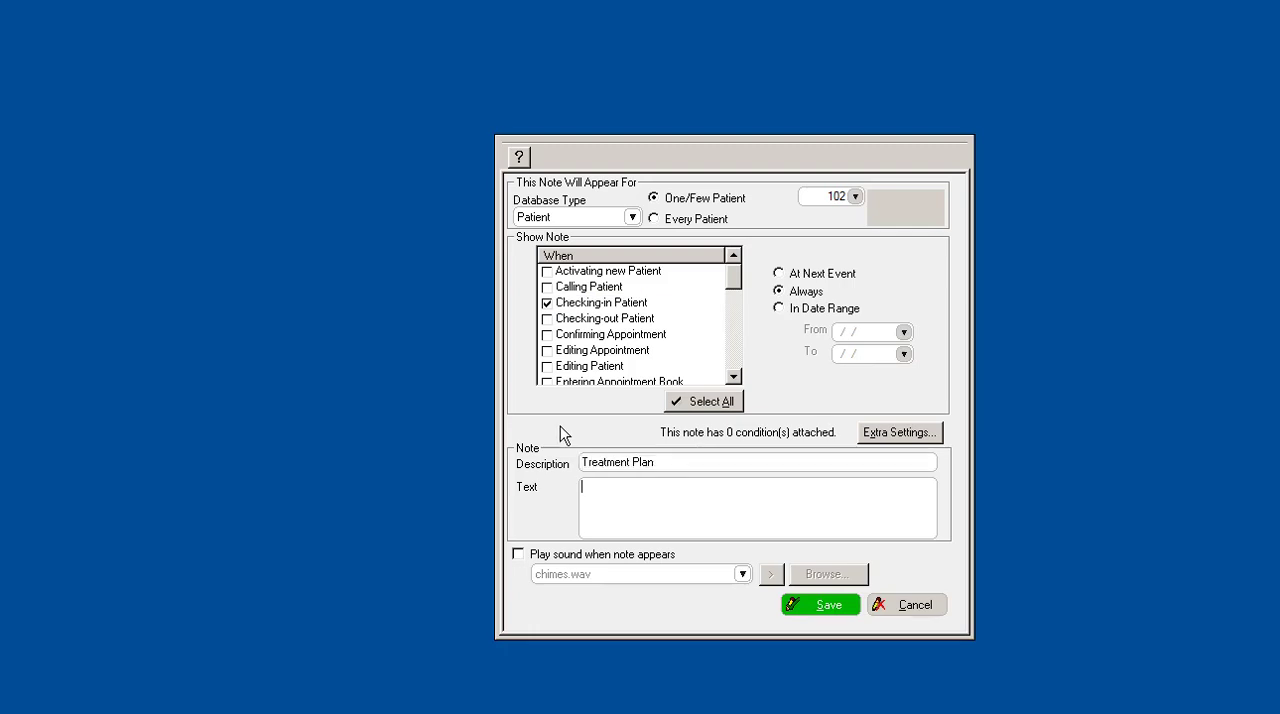
{"action": "type", "text": "Remind"}
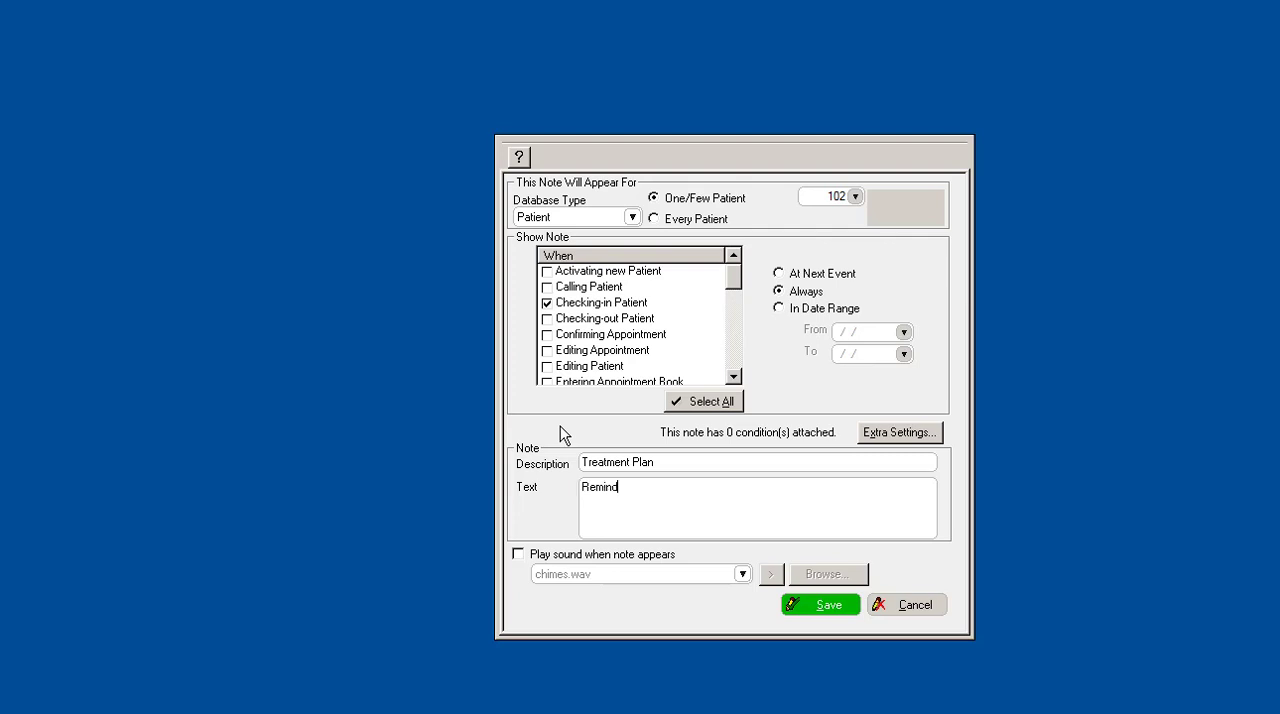
{"action": "type", "text": "Julie she has an outstanding TP"}
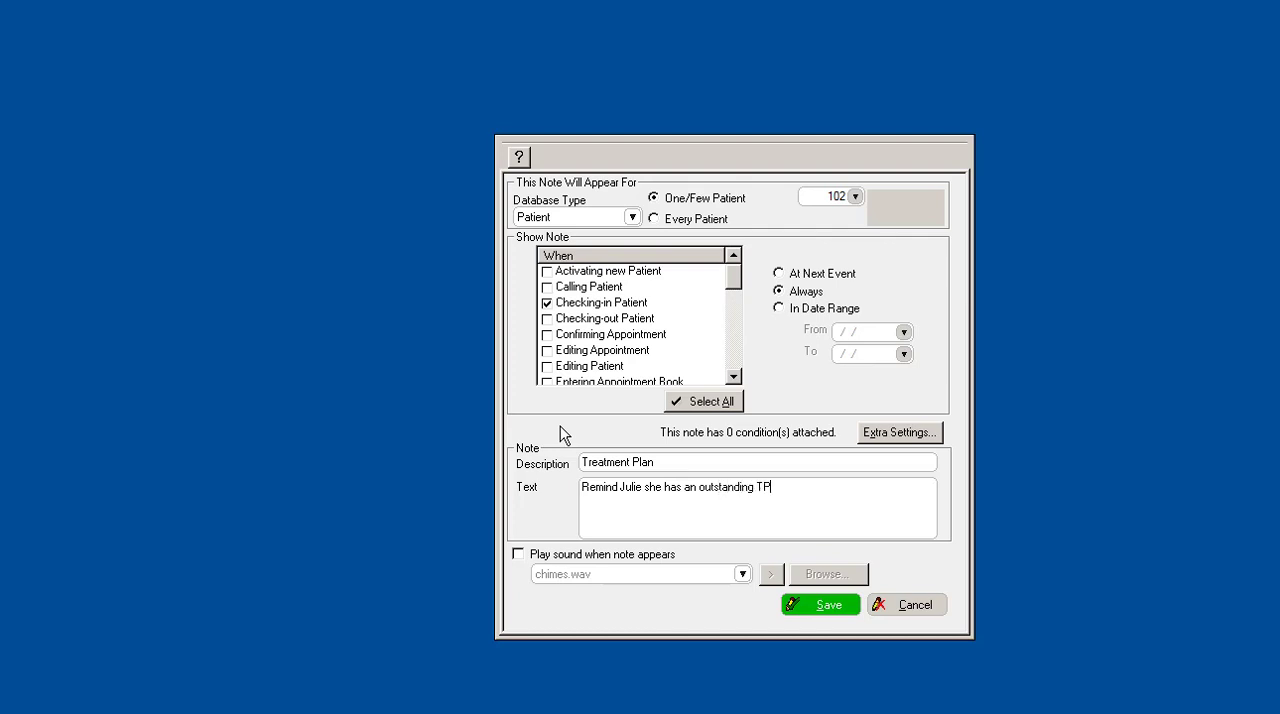
{"action": "type", "text": "for her crown."}
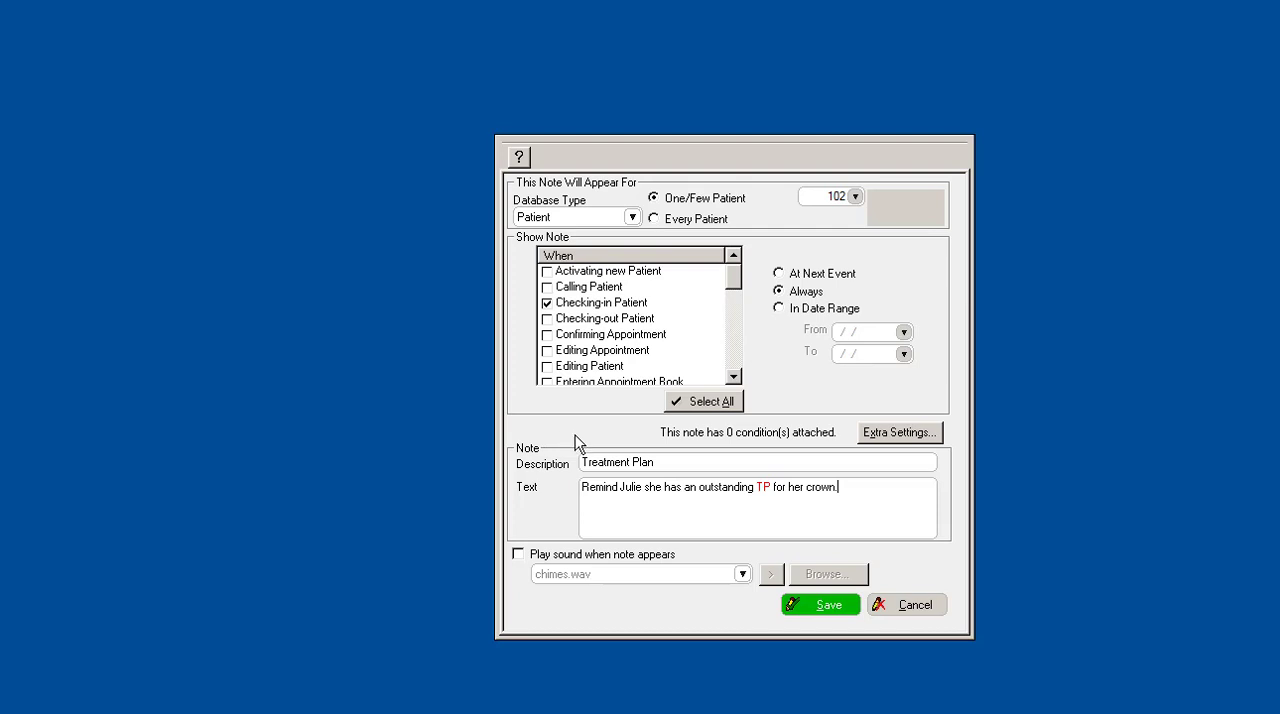
{"action": "mouse_move", "coordinate": [530, 566]}
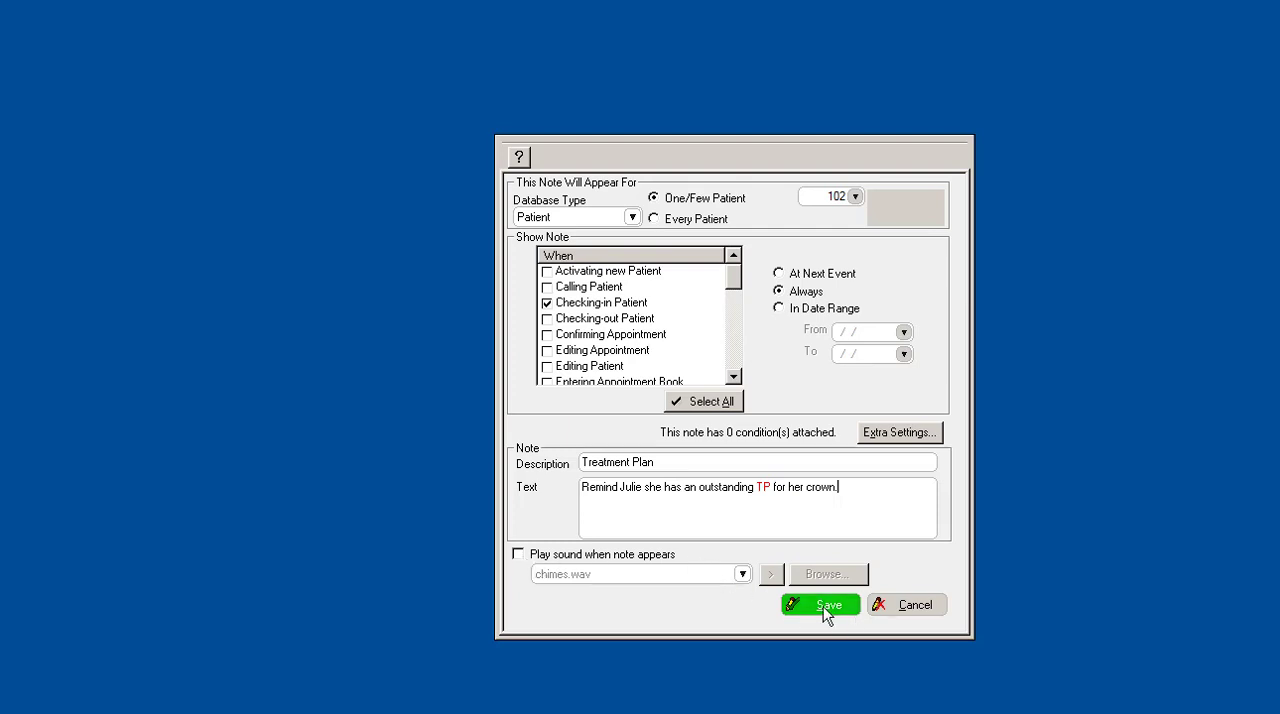
{"action": "left_click", "coordinate": [820, 604]}
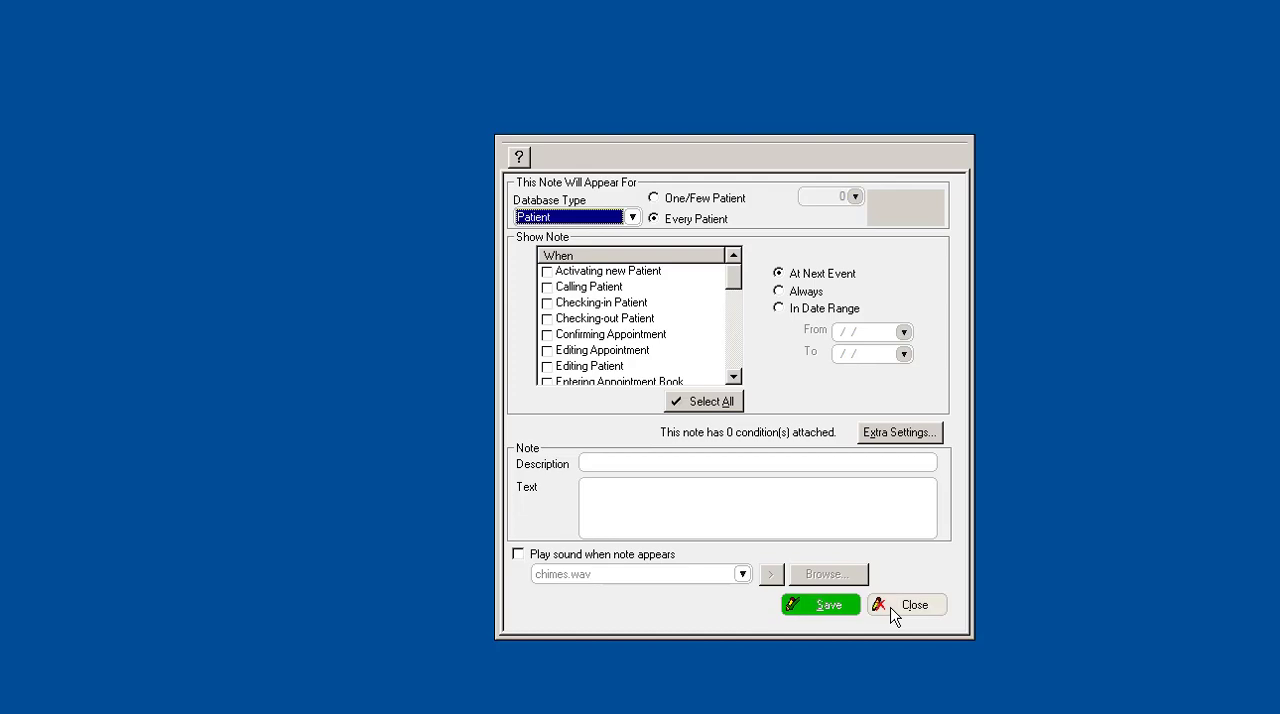
{"action": "left_click", "coordinate": [914, 605]}
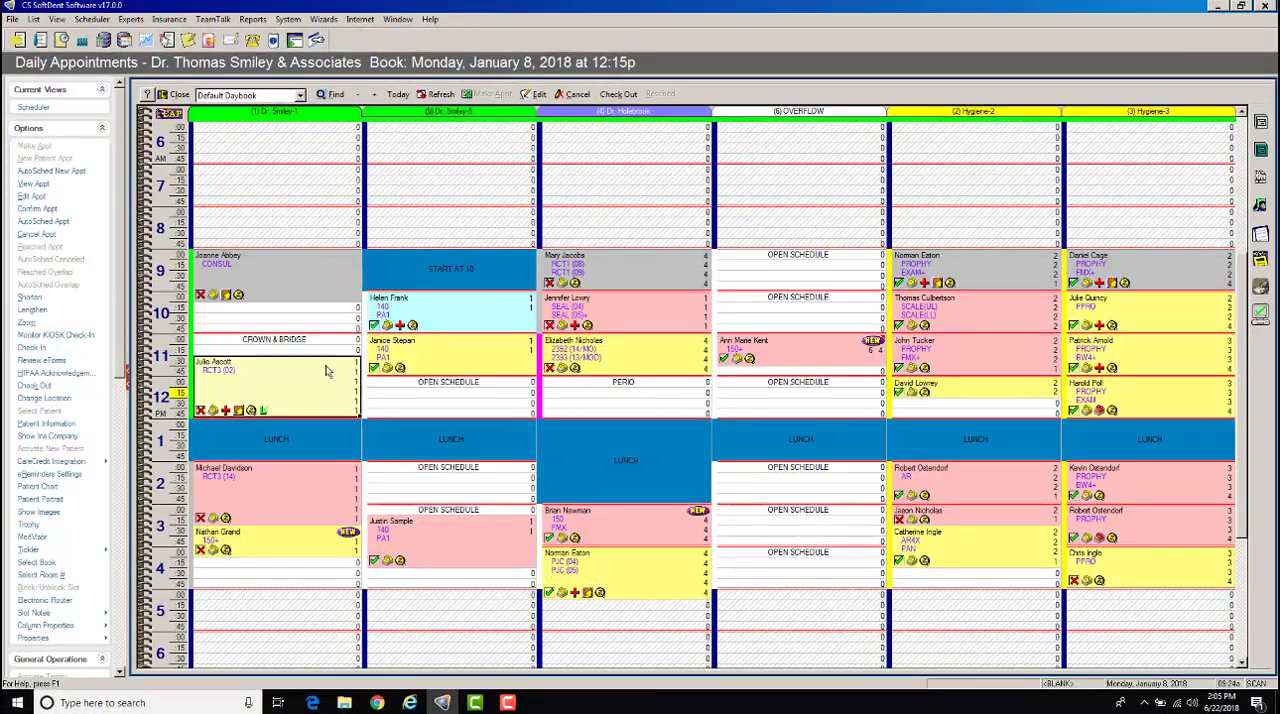
{"action": "mouse_move", "coordinate": [260, 380]}
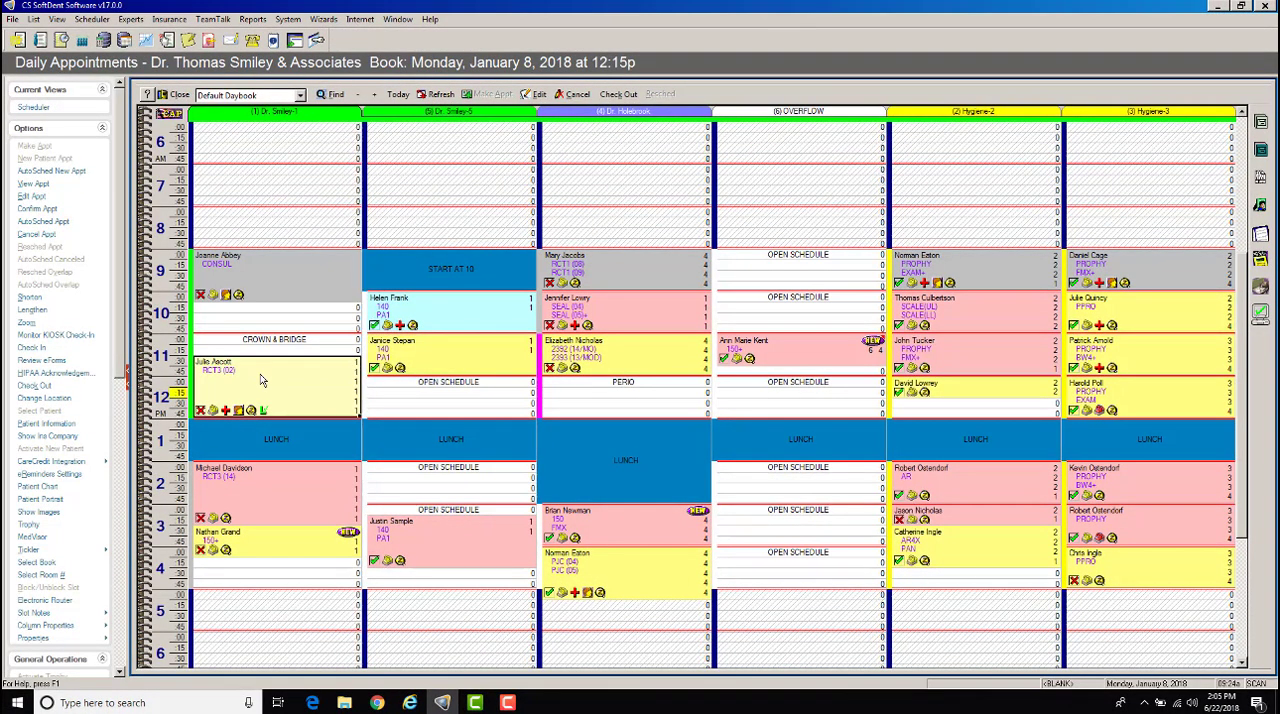
- Check in patient 102's 11:45 appointment in the Dr. Smiley-1 column
{"action": "right_click", "coordinate": [260, 380]}
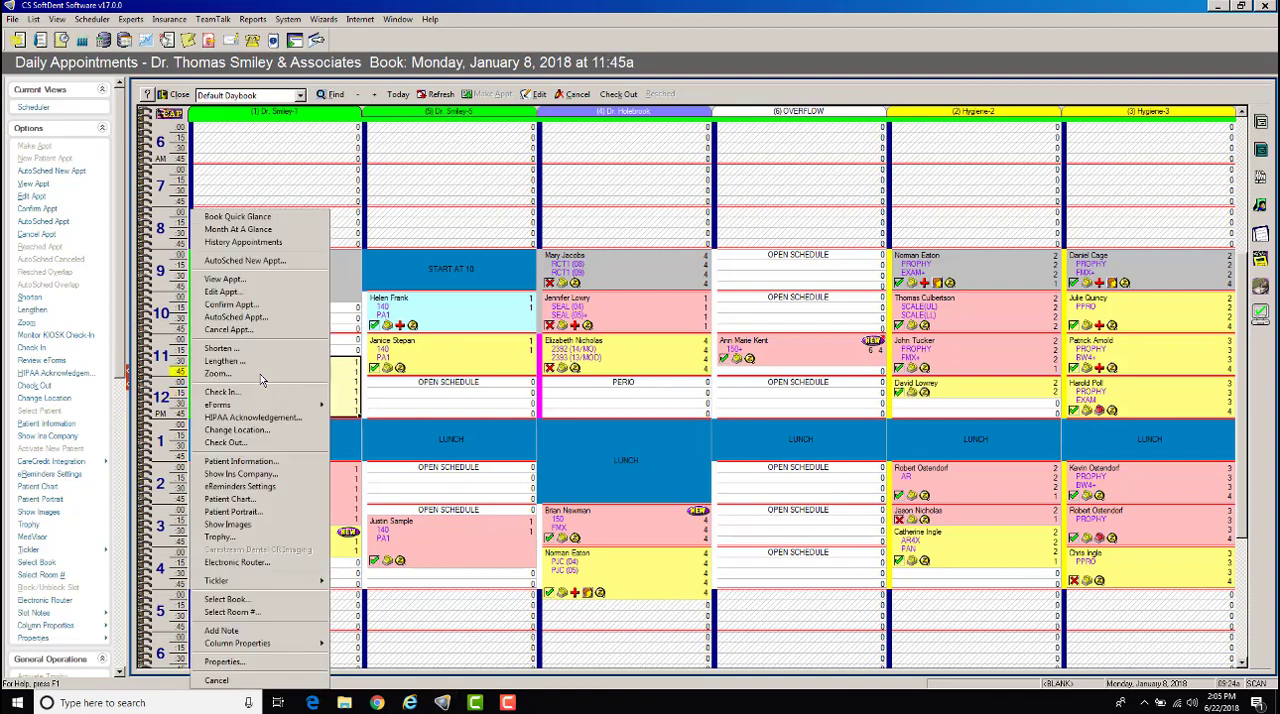
{"action": "mouse_move", "coordinate": [222, 392]}
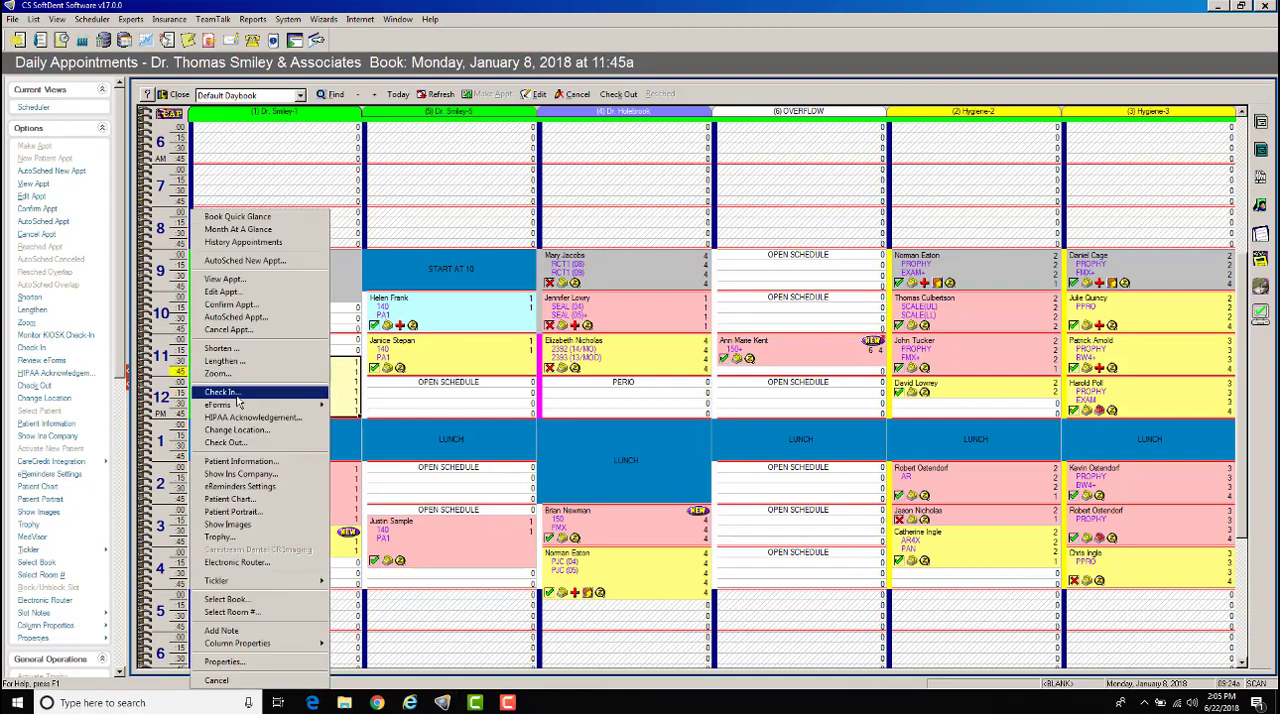
{"action": "left_click", "coordinate": [220, 392]}
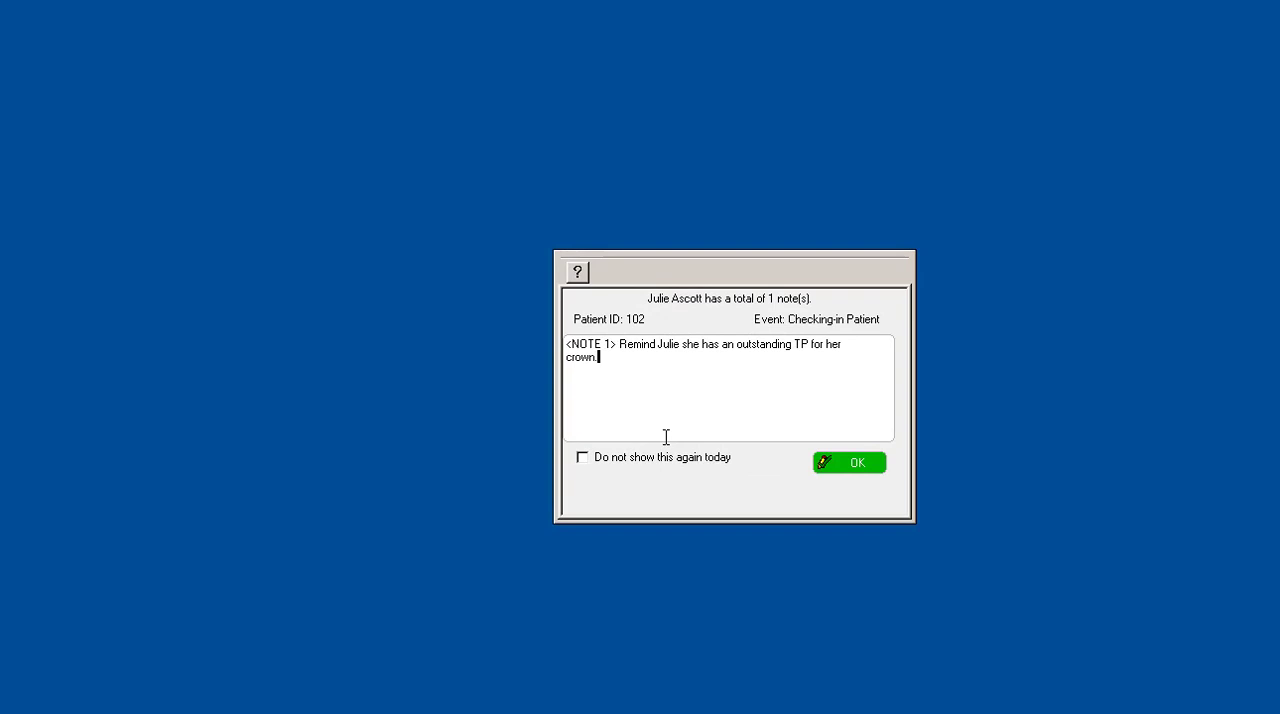
{"action": "mouse_move", "coordinate": [828, 366]}
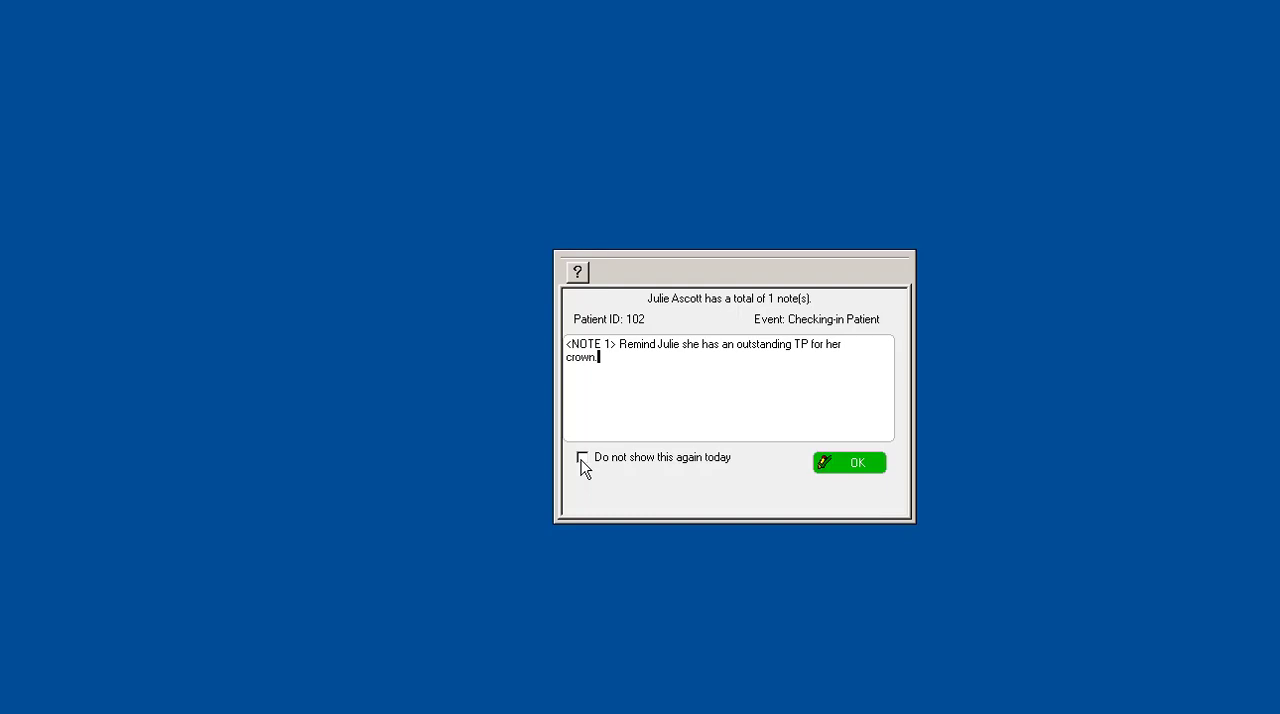
{"action": "mouse_move", "coordinate": [824, 464]}
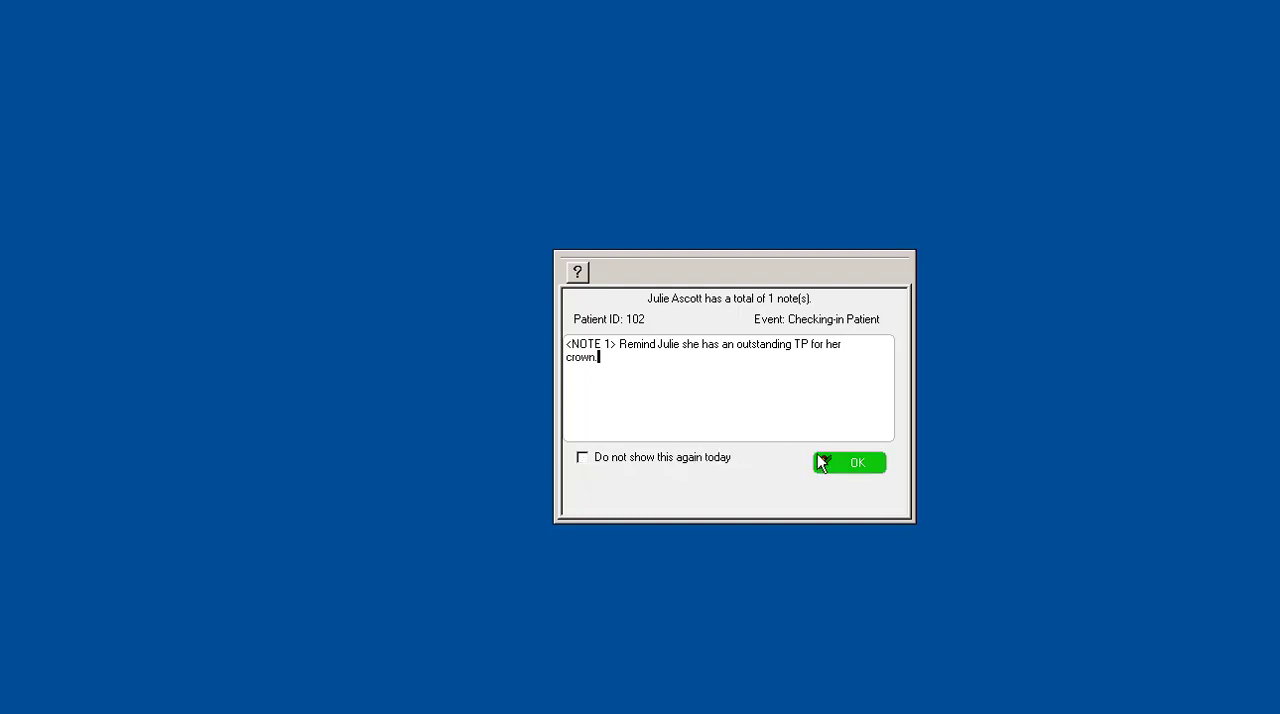
{"action": "left_click", "coordinate": [855, 463]}
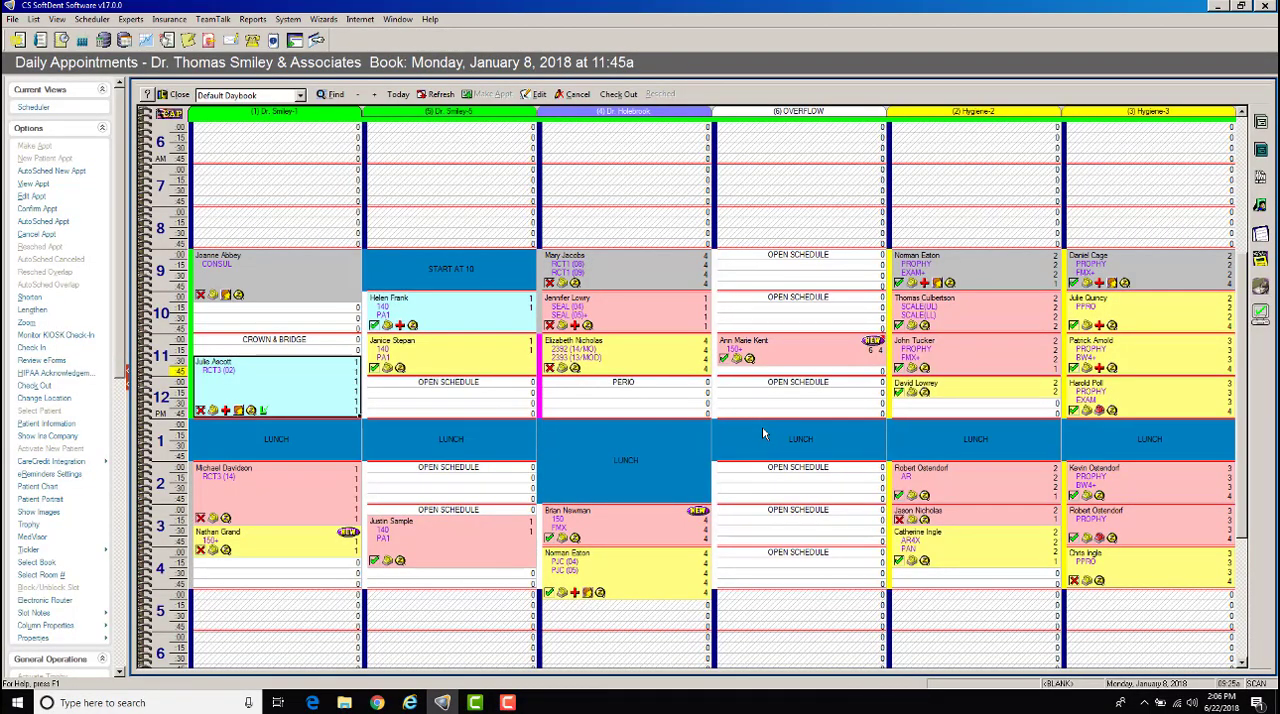
{"action": "mouse_move", "coordinate": [336, 208]}
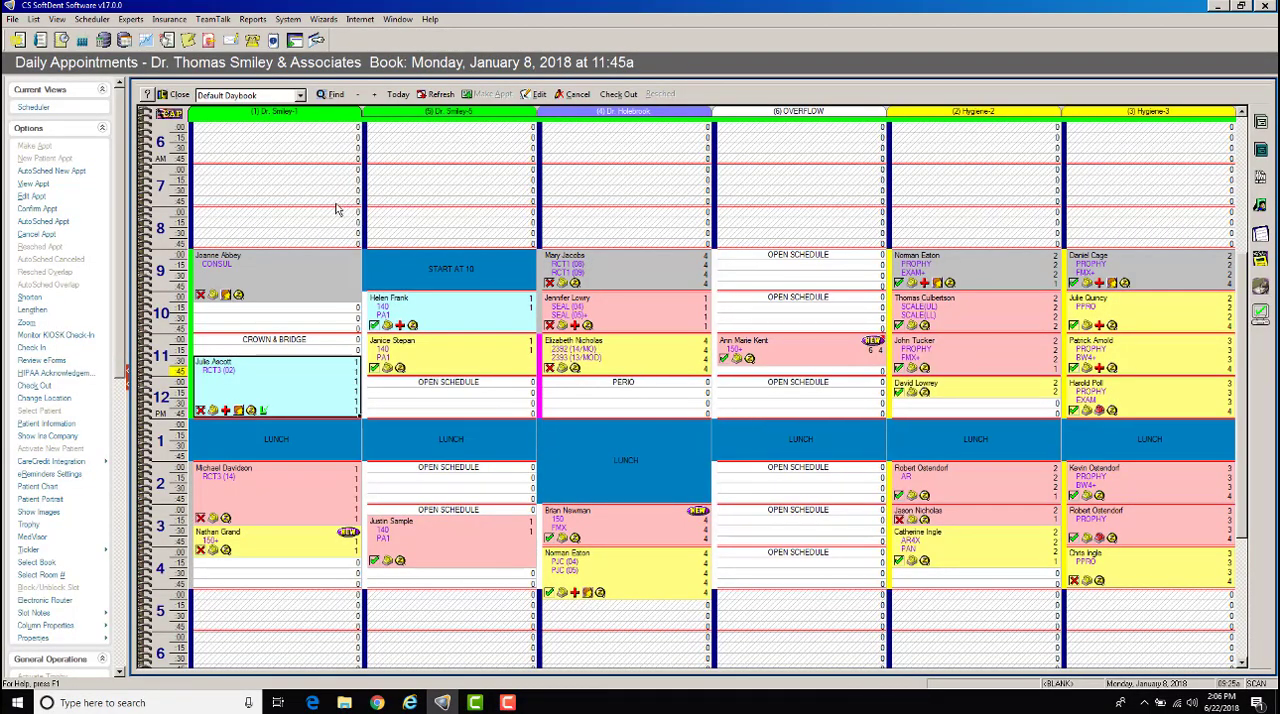
{"action": "mouse_move", "coordinate": [289, 155]}
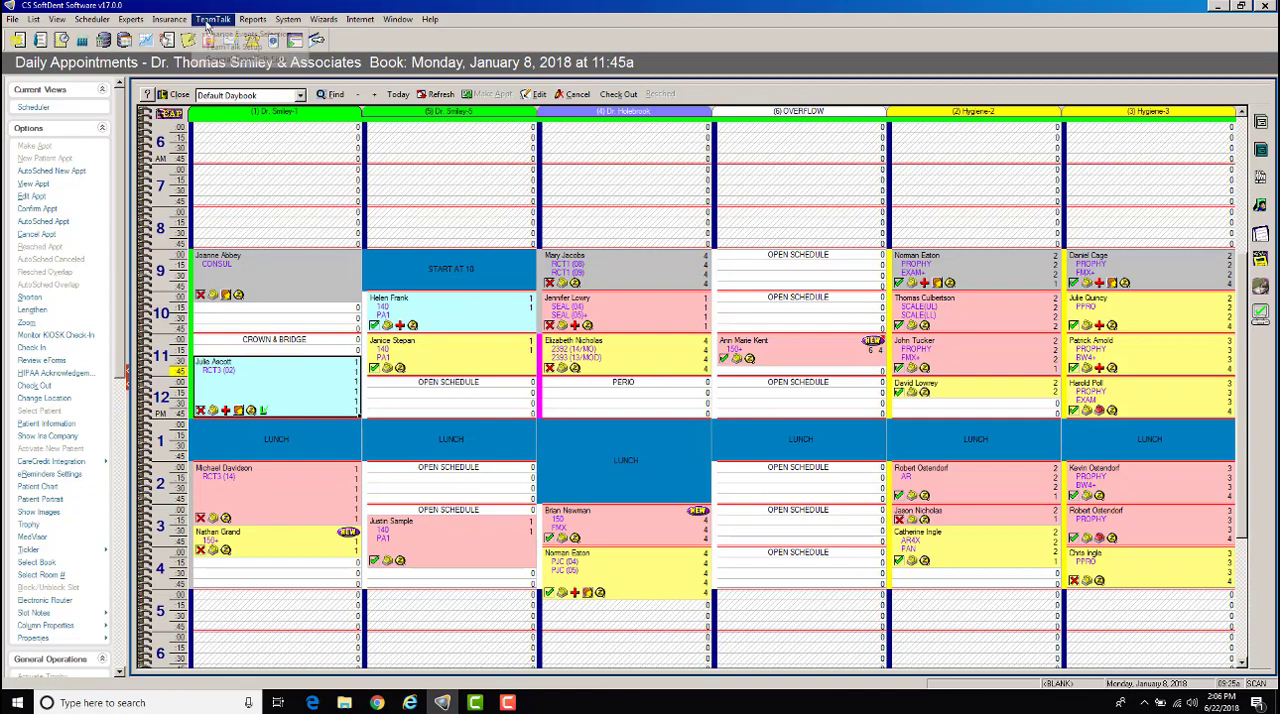
- Choose General TeamTalk Lists from the TeamTalk menu to show saved notes
{"action": "left_click", "coordinate": [207, 17]}
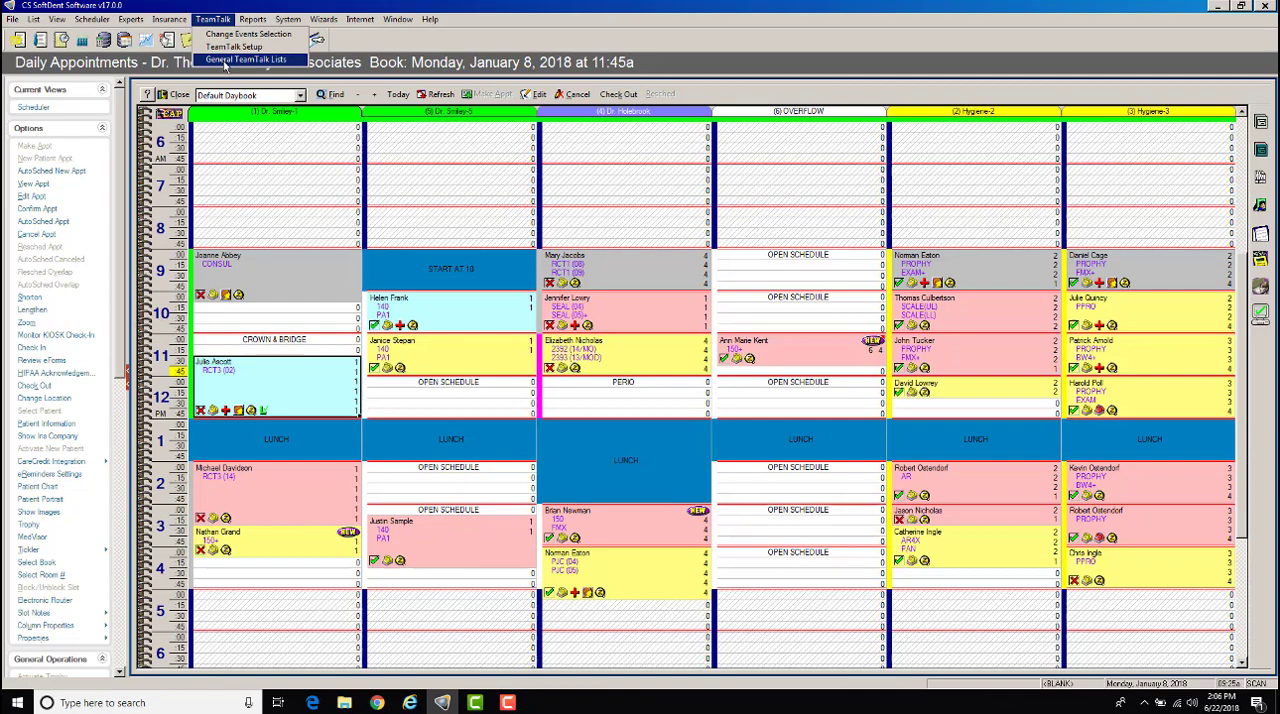
{"action": "left_click", "coordinate": [250, 58]}
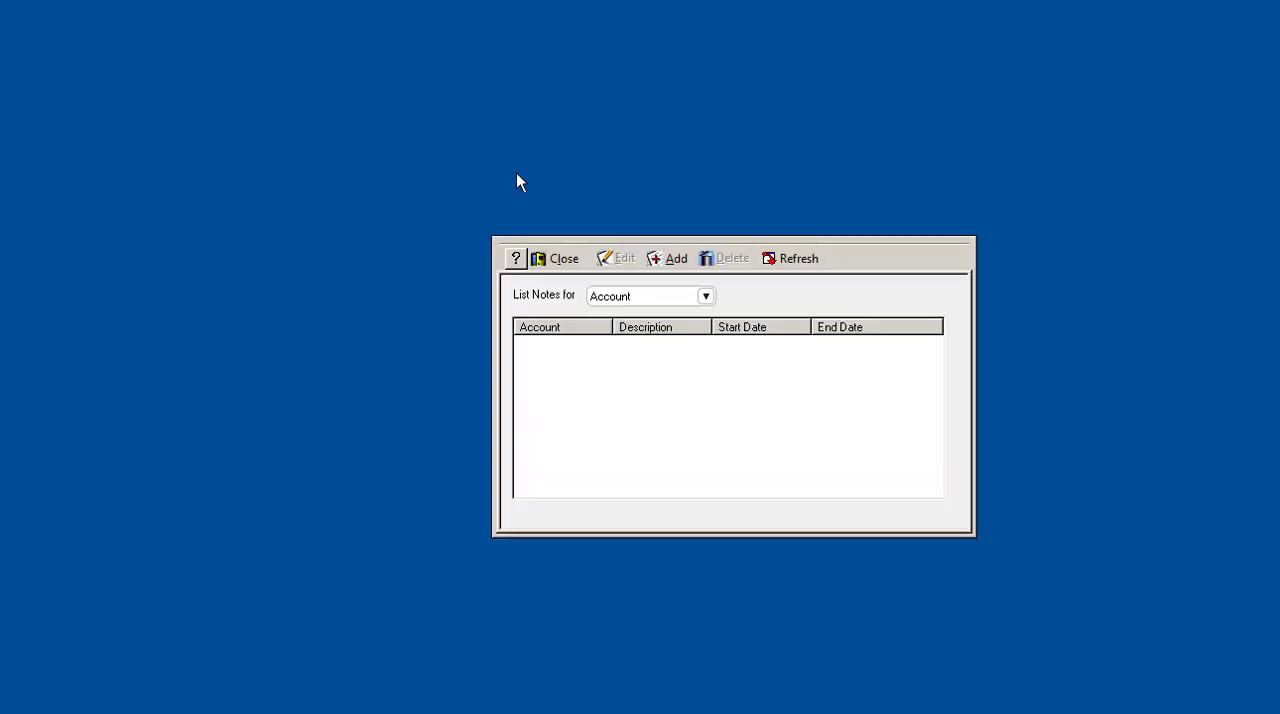
{"action": "mouse_move", "coordinate": [696, 335]}
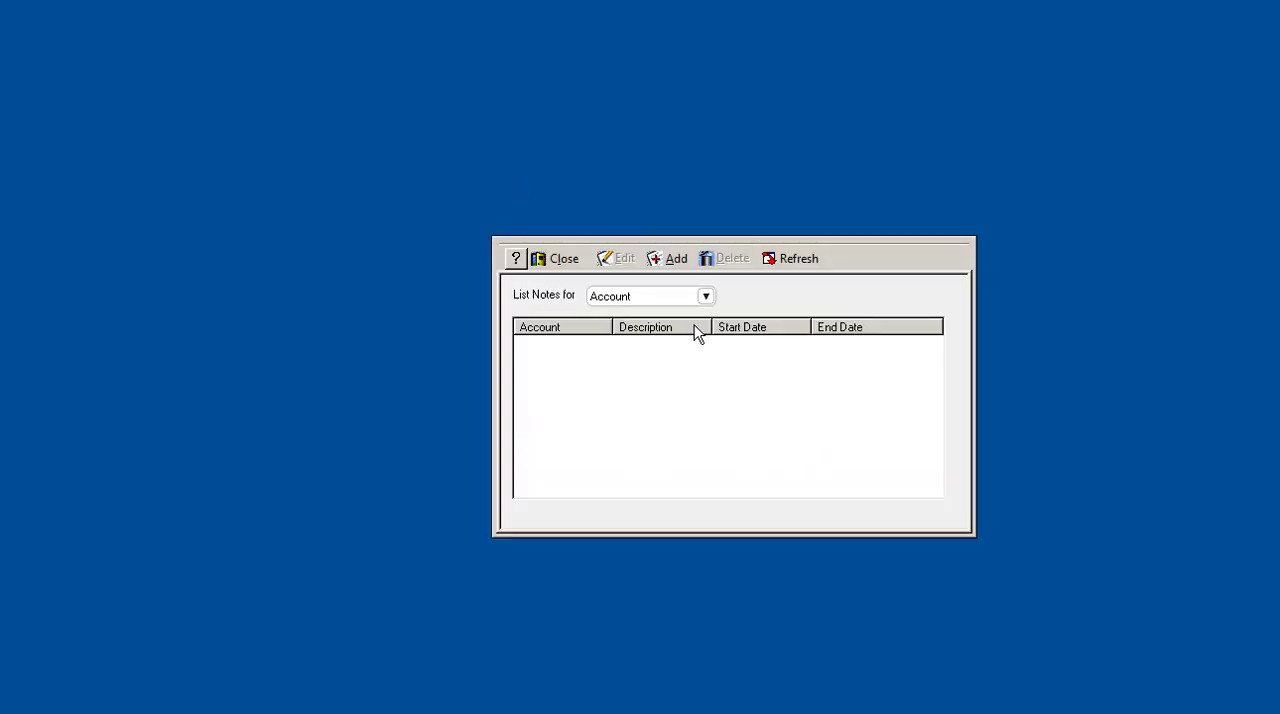
{"action": "mouse_move", "coordinate": [721, 380]}
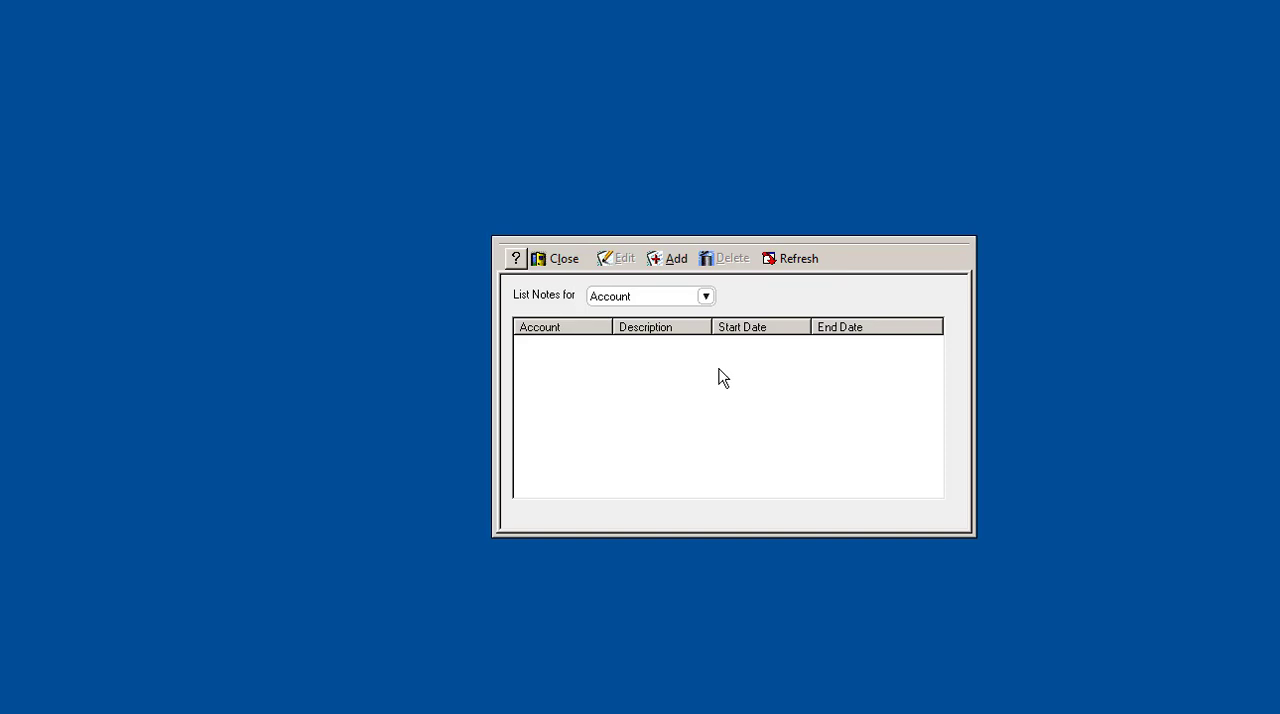
{"action": "mouse_move", "coordinate": [611, 357]}
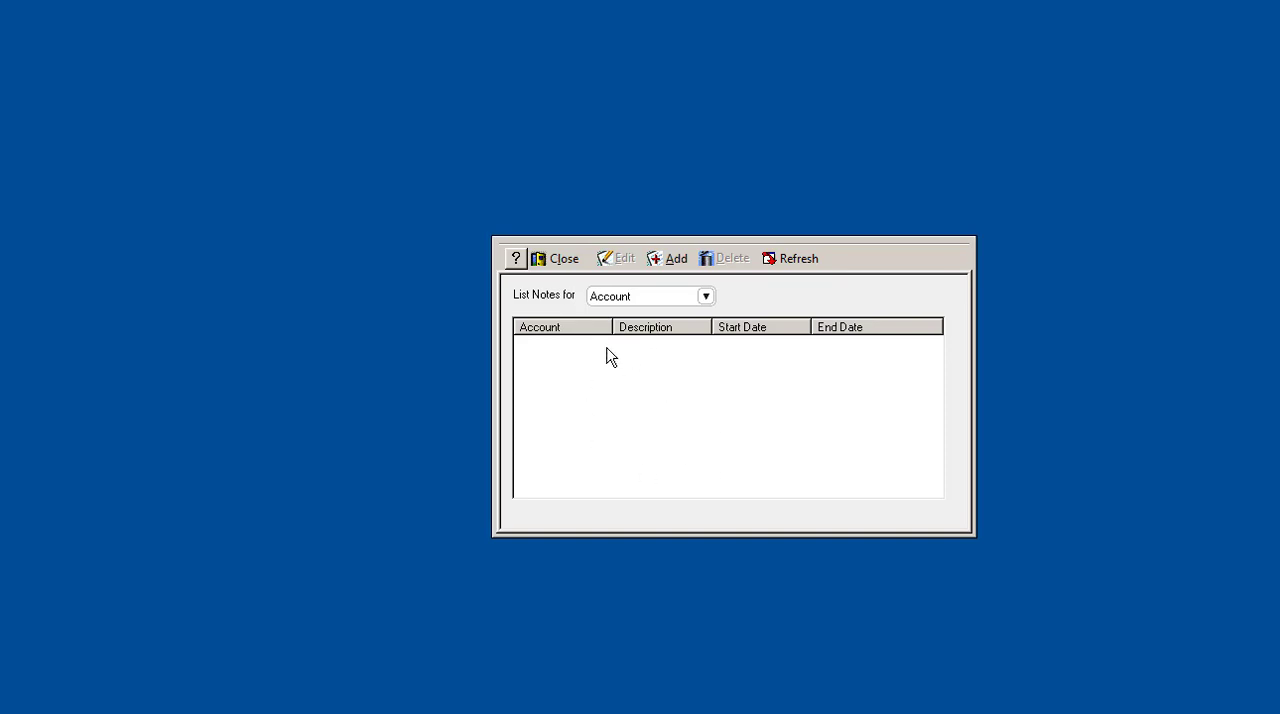
{"action": "mouse_move", "coordinate": [613, 304]}
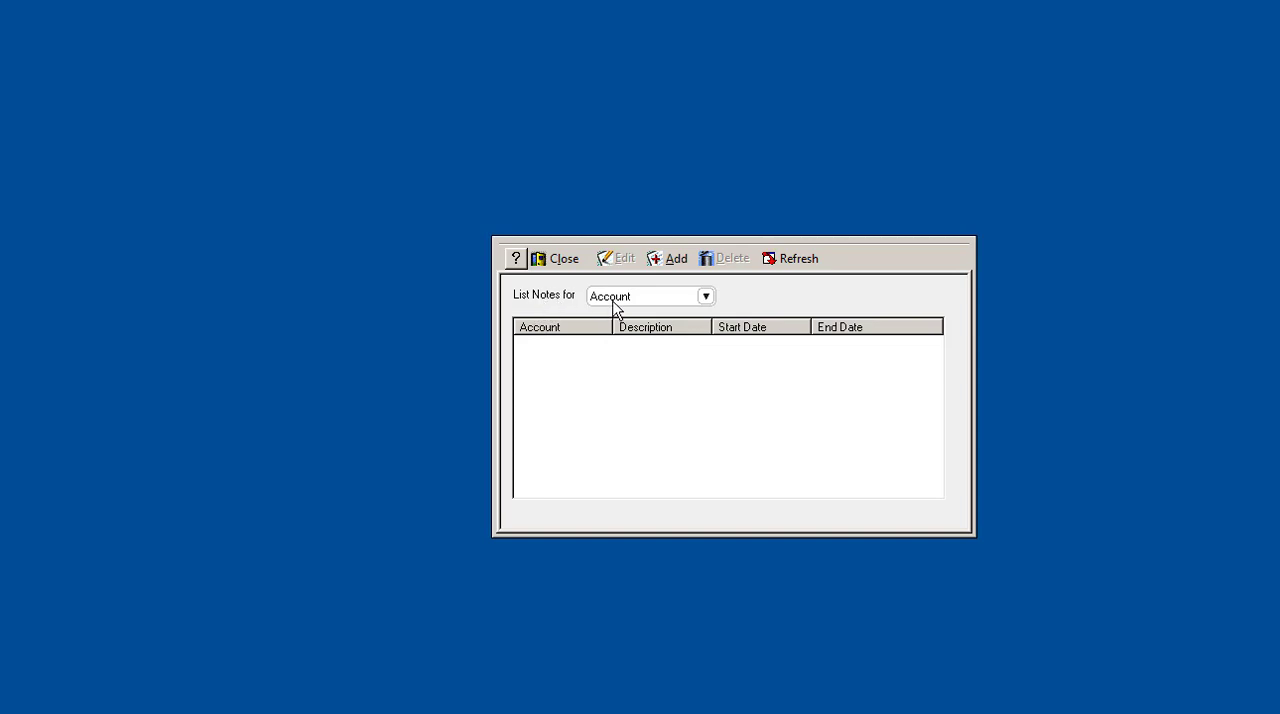
- Filter the notes list to Patient, revealing patient 102's Always Treatment Plan note
{"action": "left_click", "coordinate": [705, 295]}
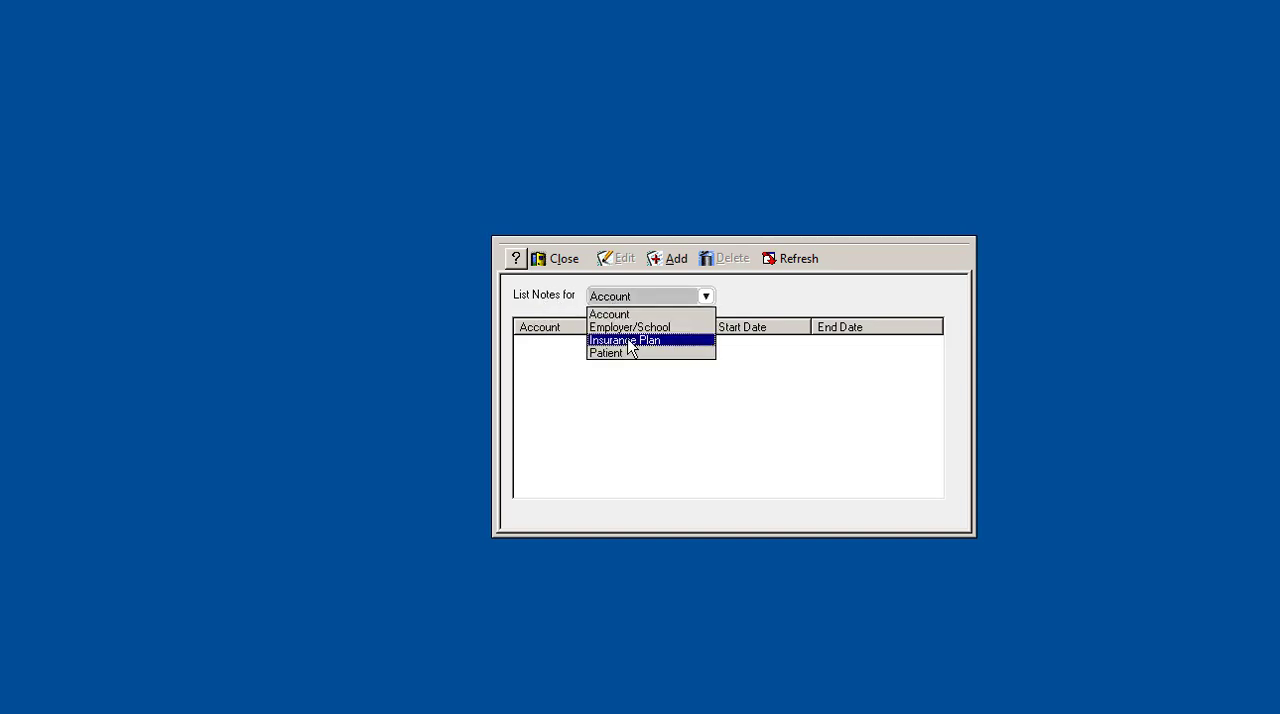
{"action": "mouse_move", "coordinate": [627, 358]}
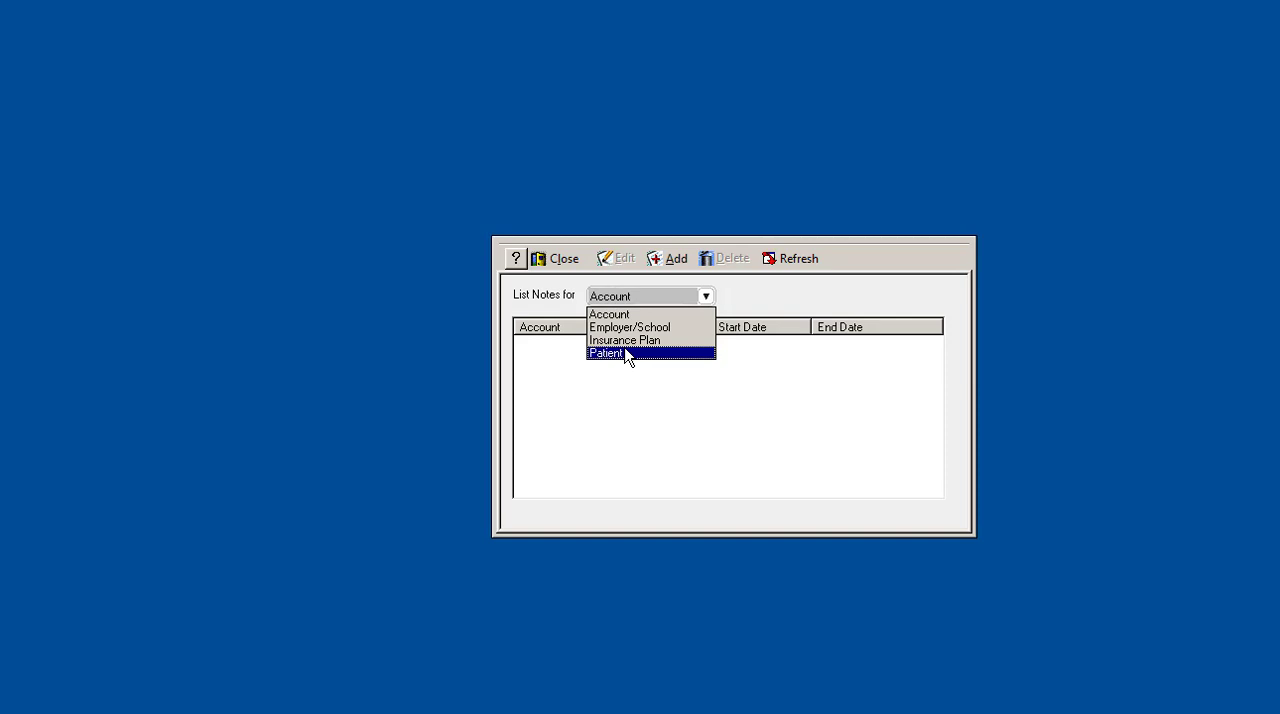
{"action": "left_click", "coordinate": [617, 353]}
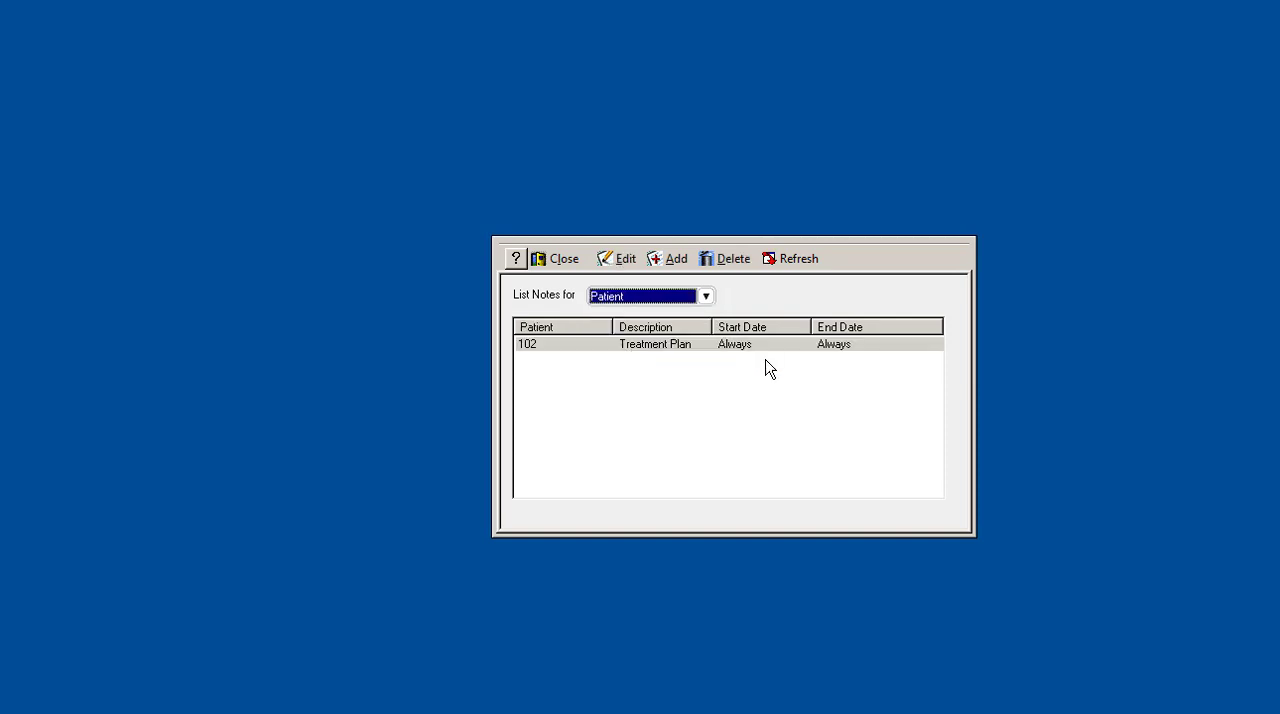